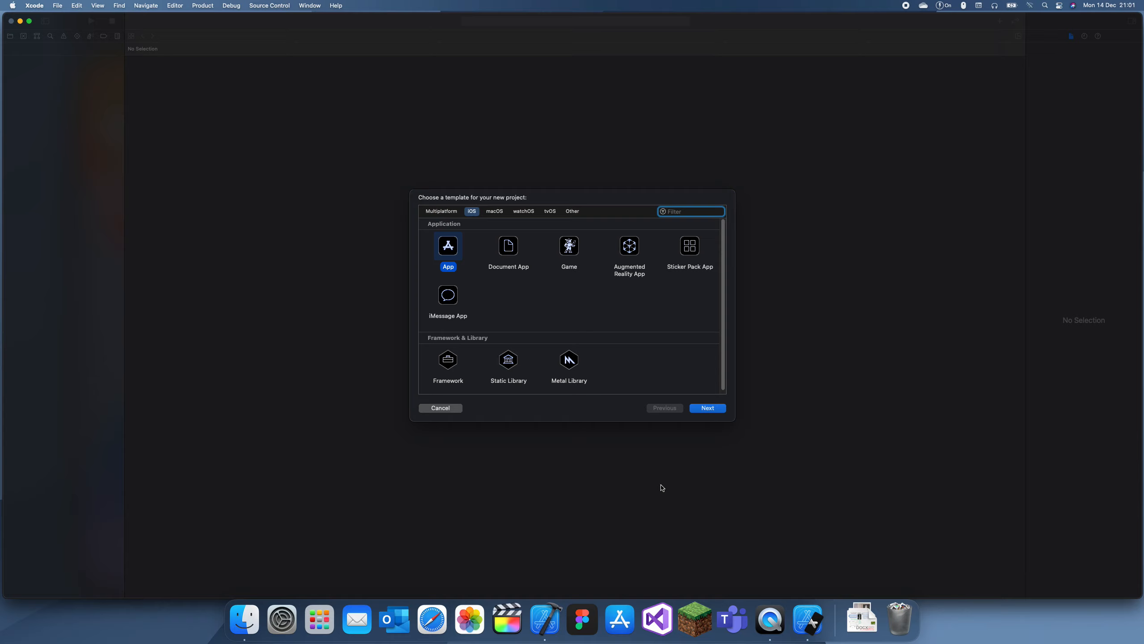
mouse_move(698, 450)
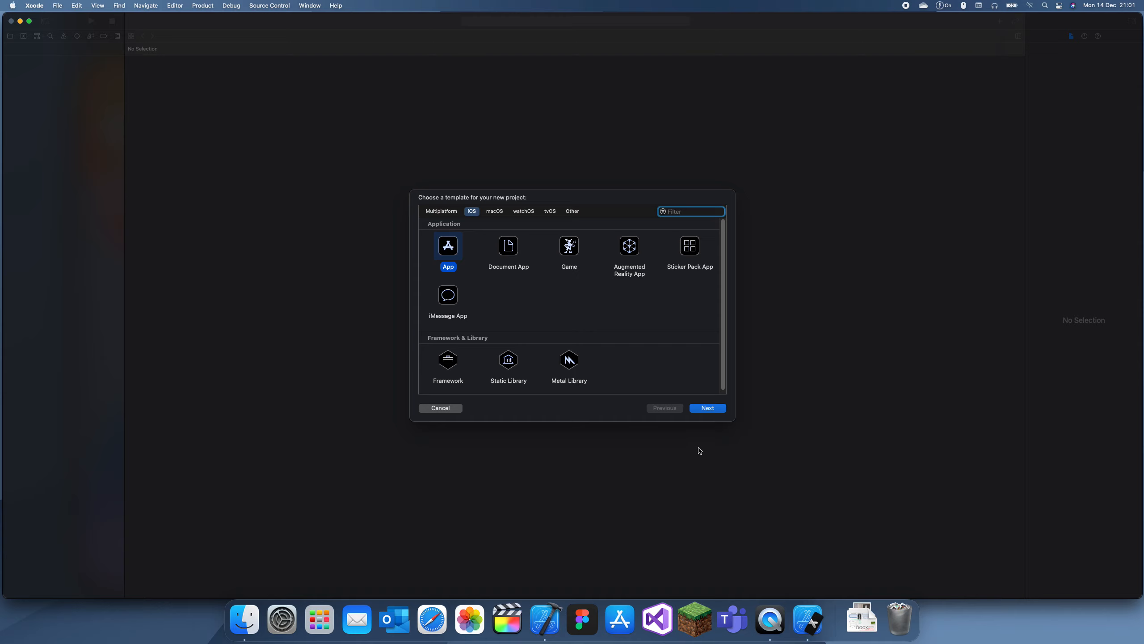
Create a project from the iOS App template with product name function_demo
click(706, 407)
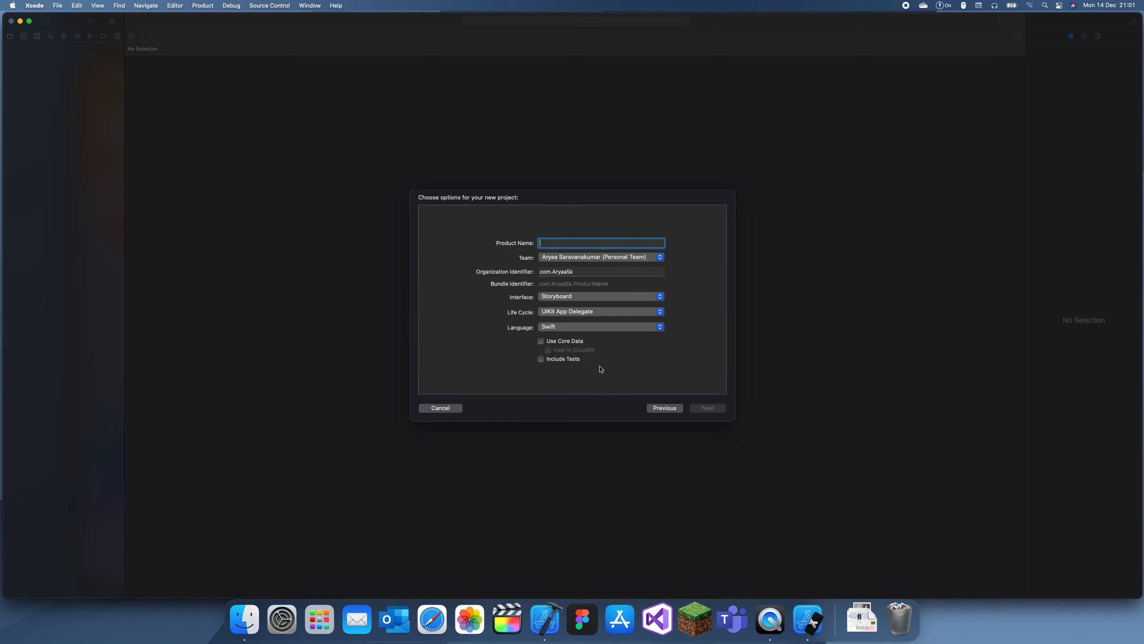
text(function_)
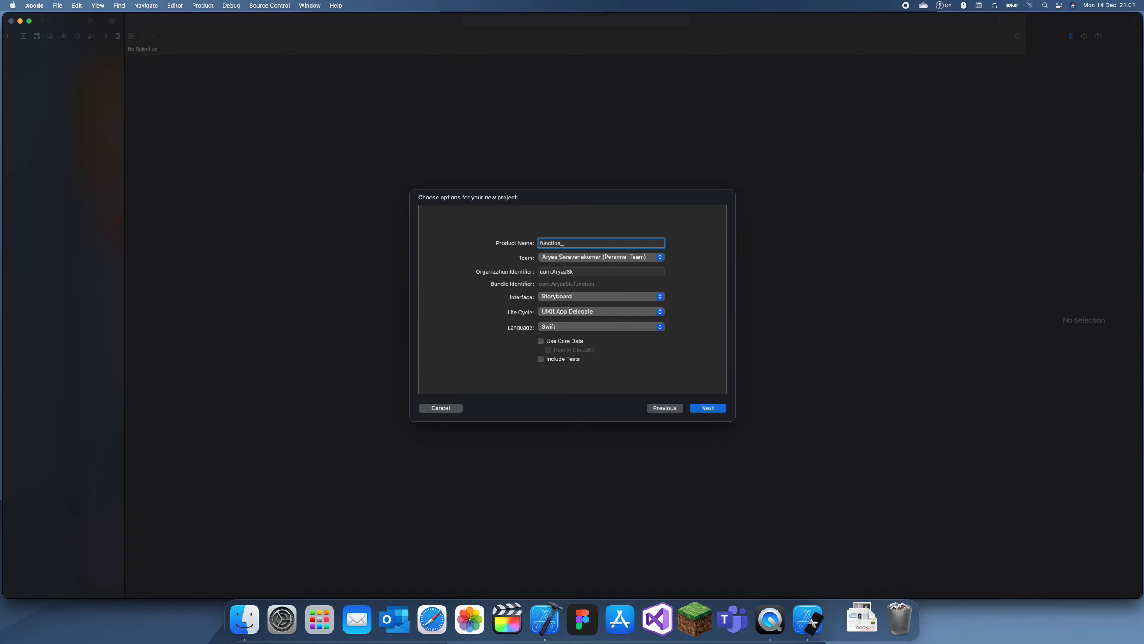
text(de)
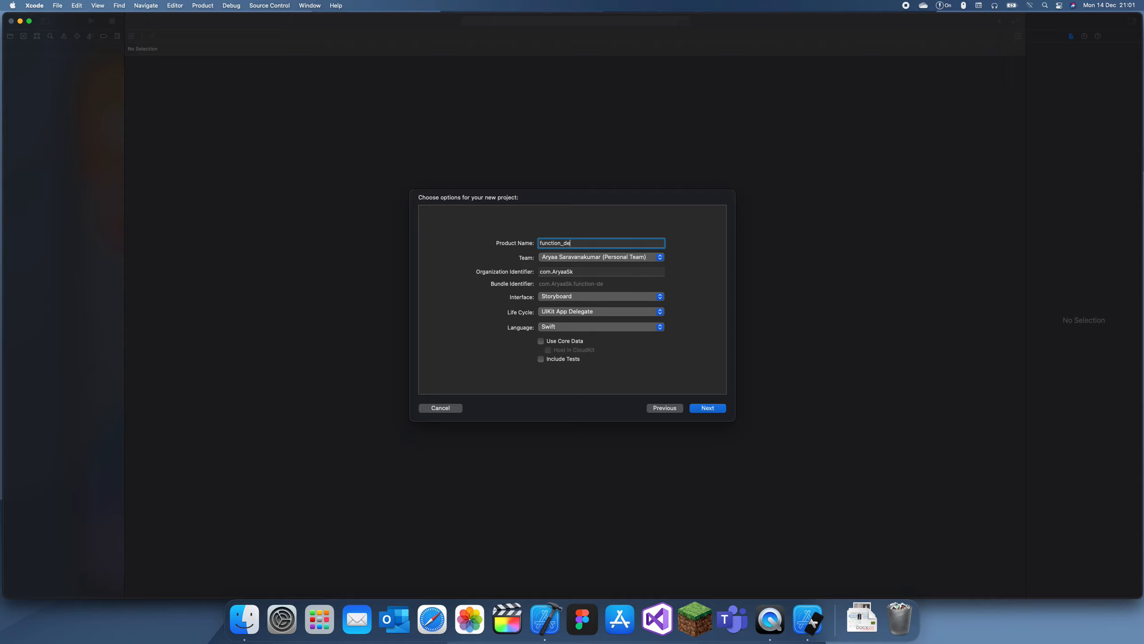
click(706, 408)
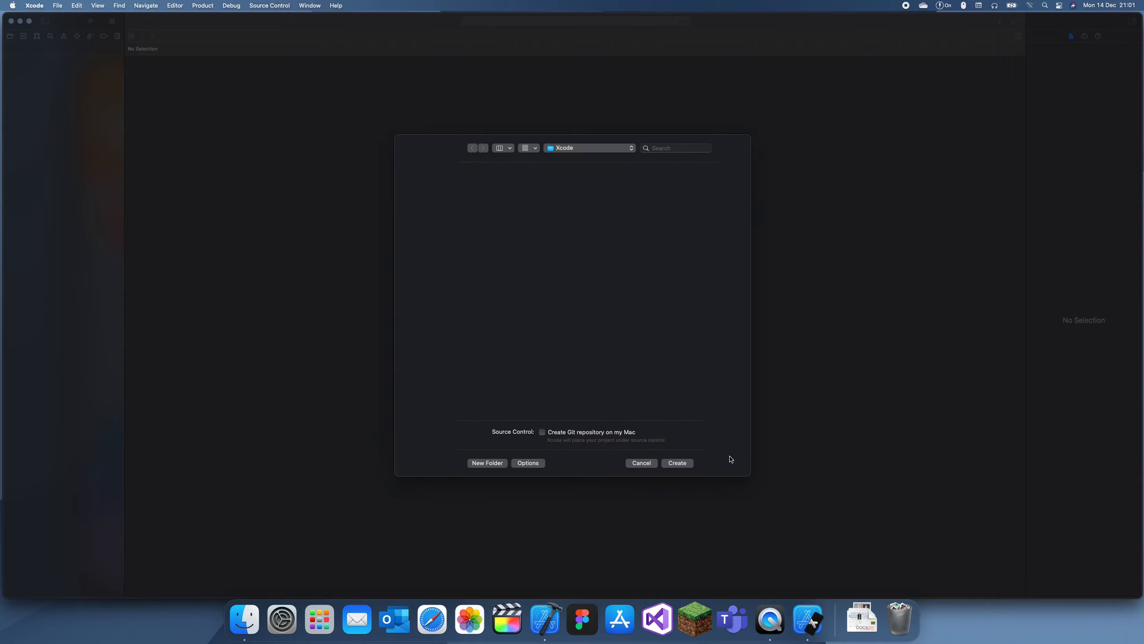
click(642, 462)
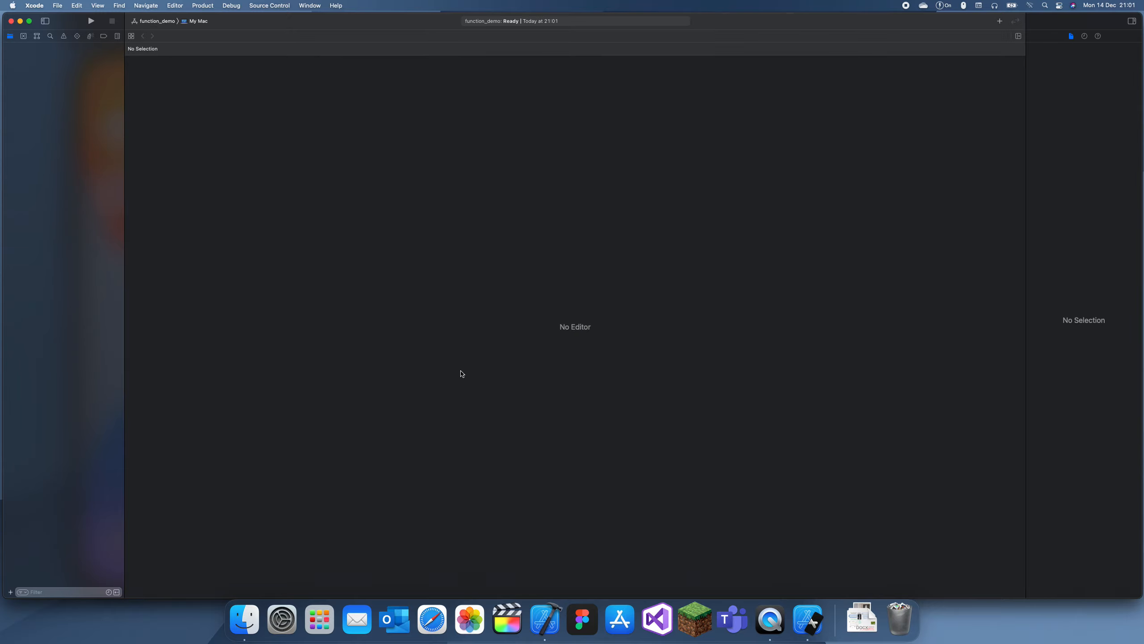
Open ViewController.swift and add blank lines inside the class below viewDidLoad
click(43, 52)
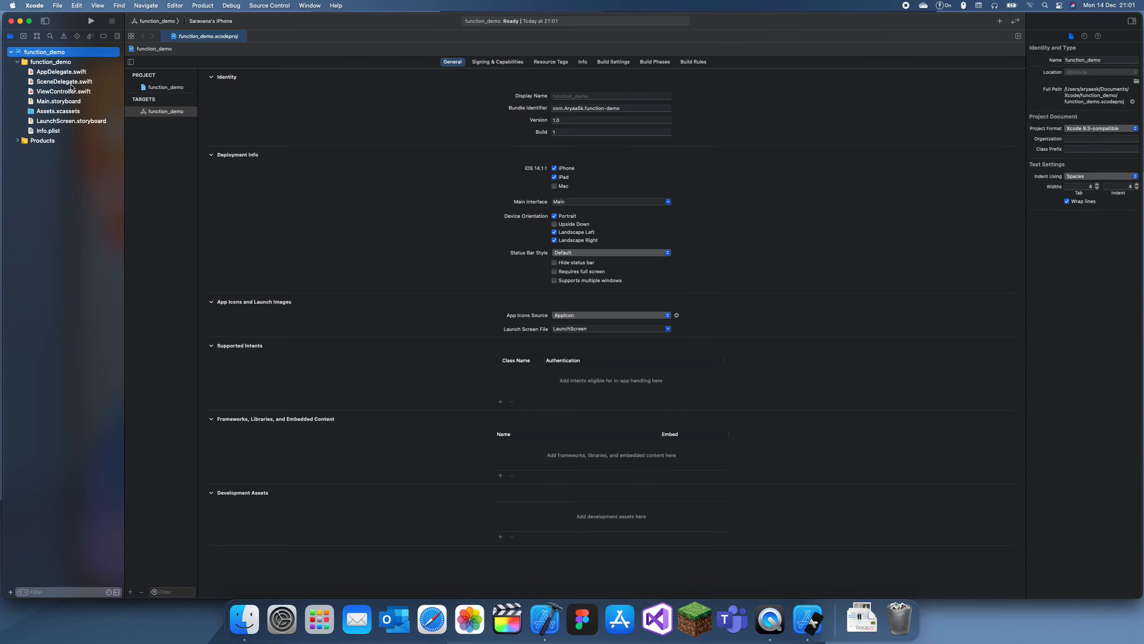
click(64, 92)
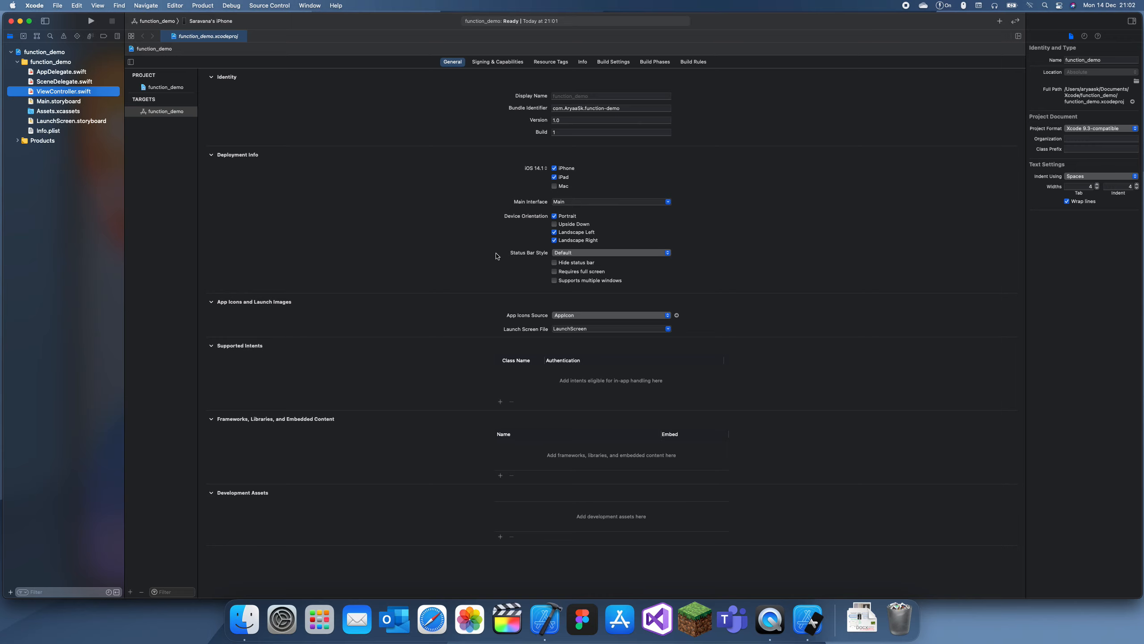
click(64, 92)
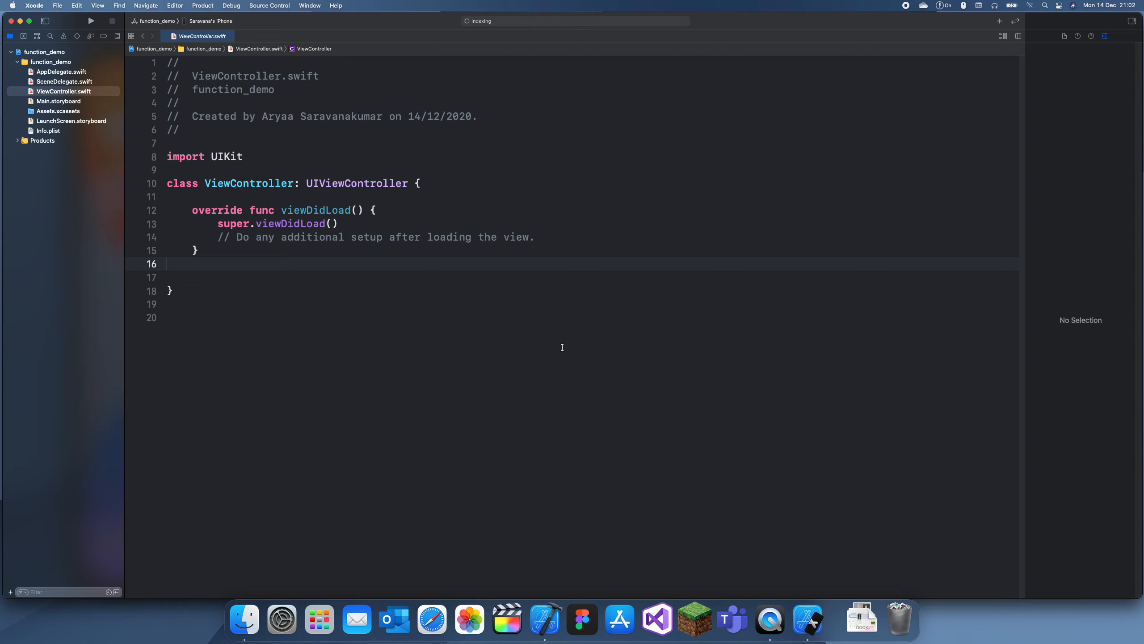
key(enter)
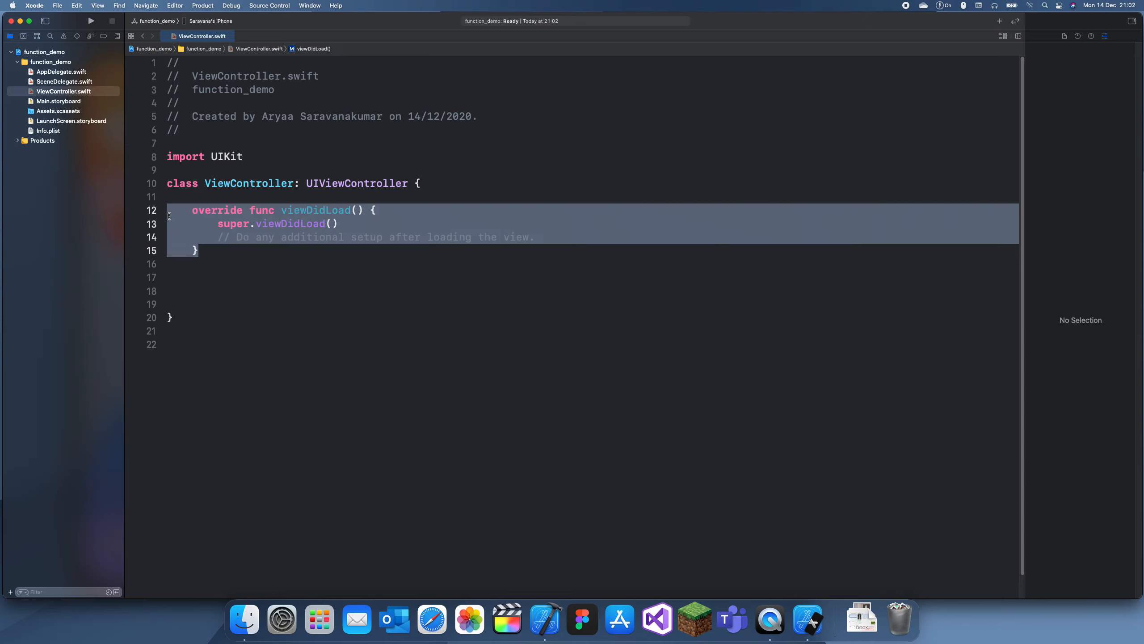
click(191, 290)
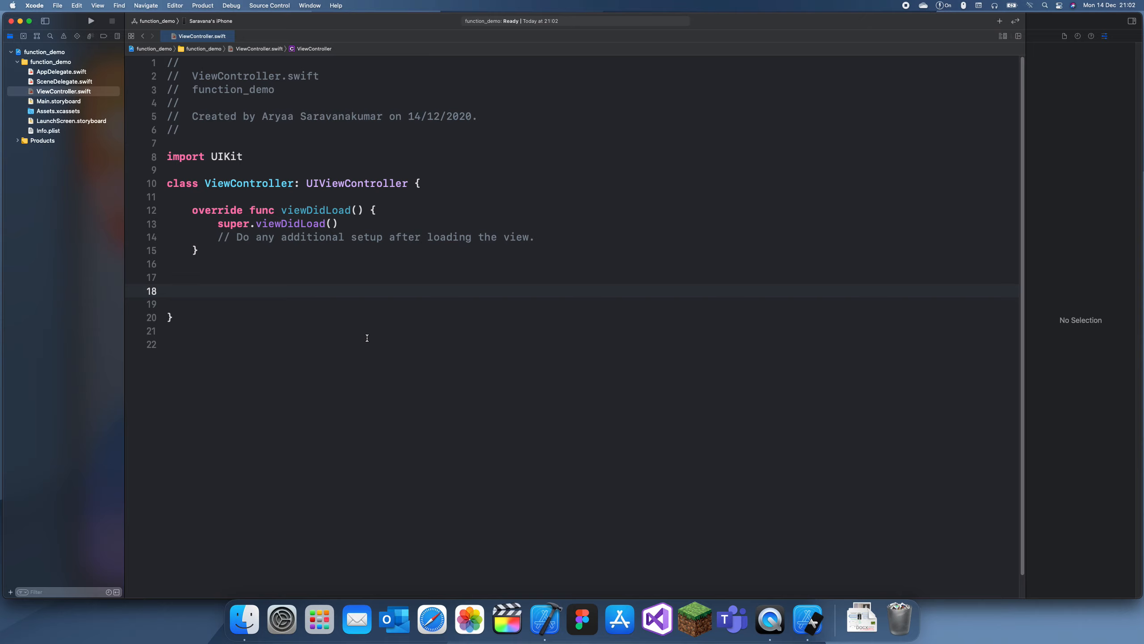
Write func printHello() containing print("Hello") and start calling it in viewDidLoad
text(func)
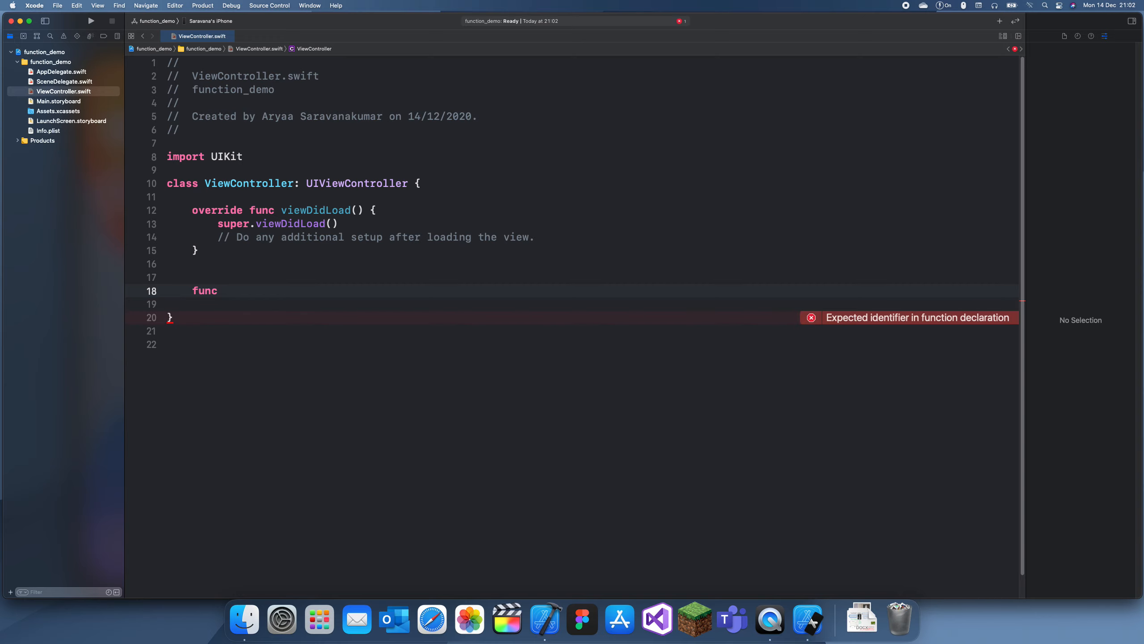
text(add)
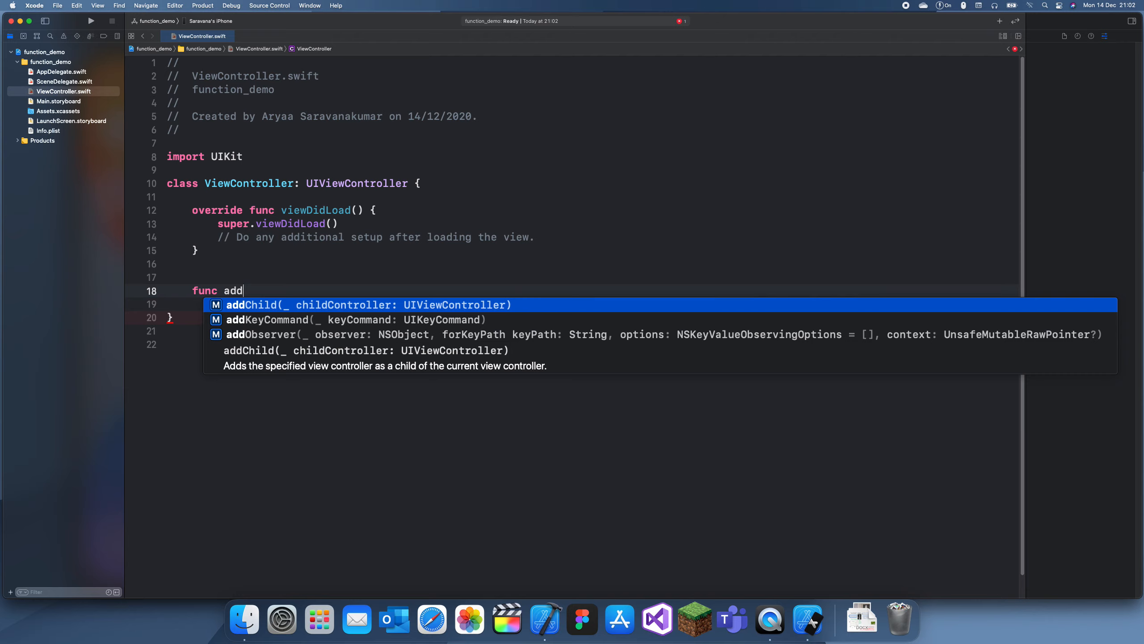
text(10To)
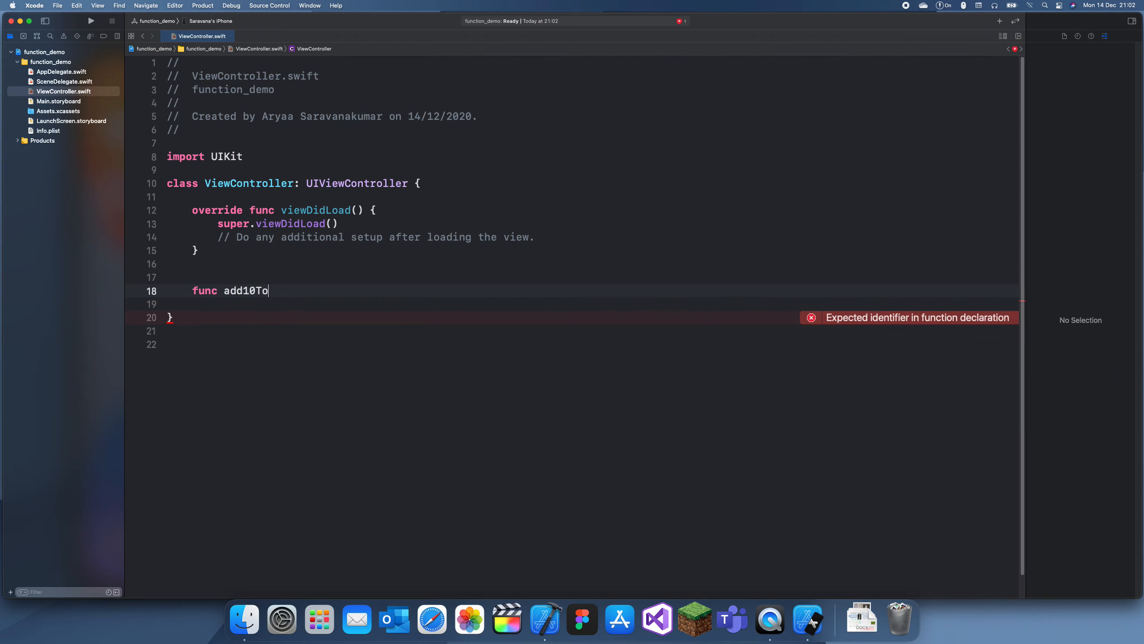
text(Number())
click(593, 304)
text({)
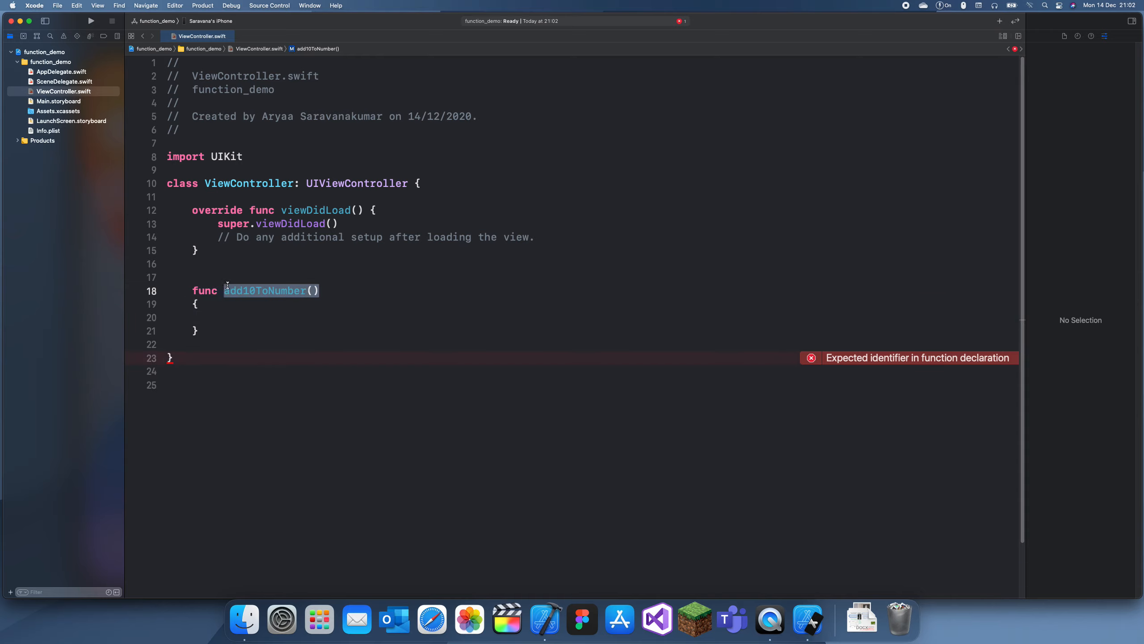
text(print)
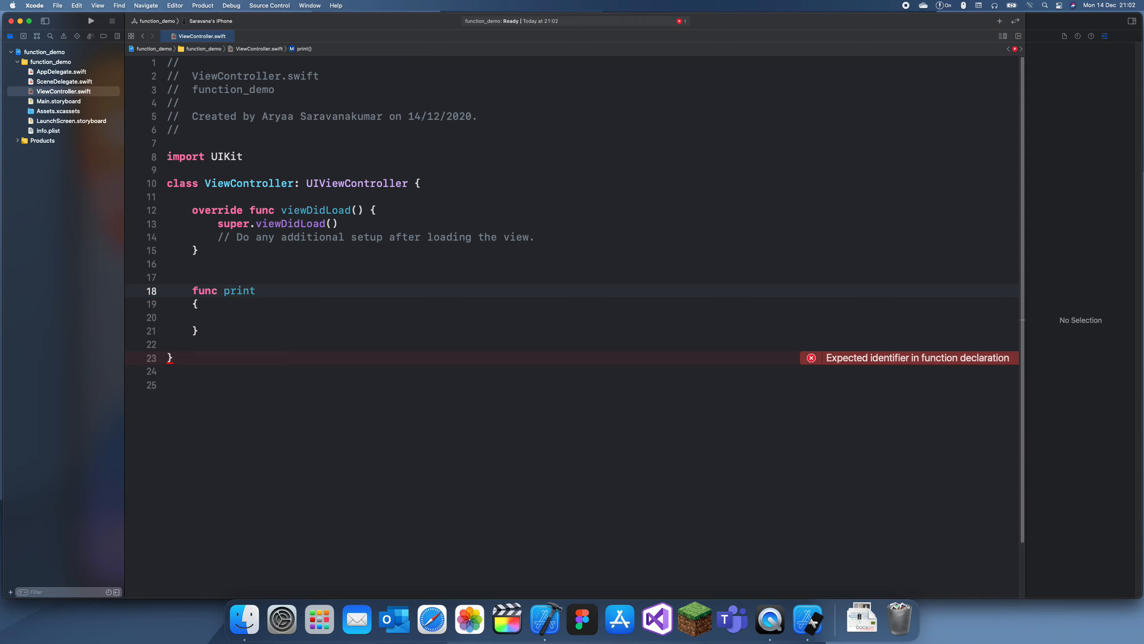
text(())
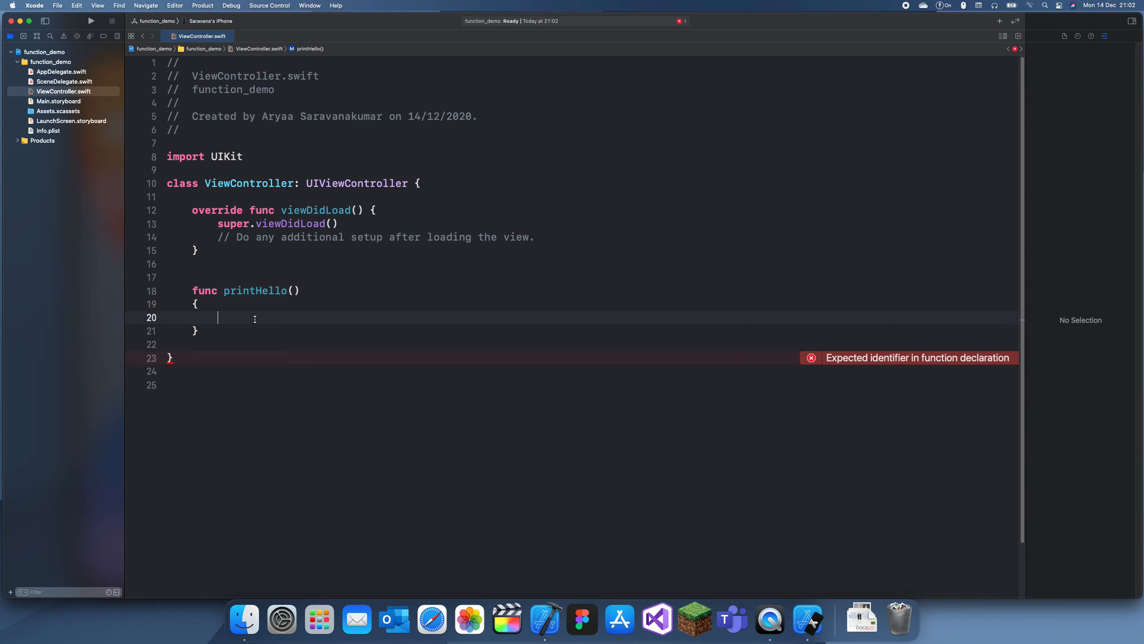
text(print())
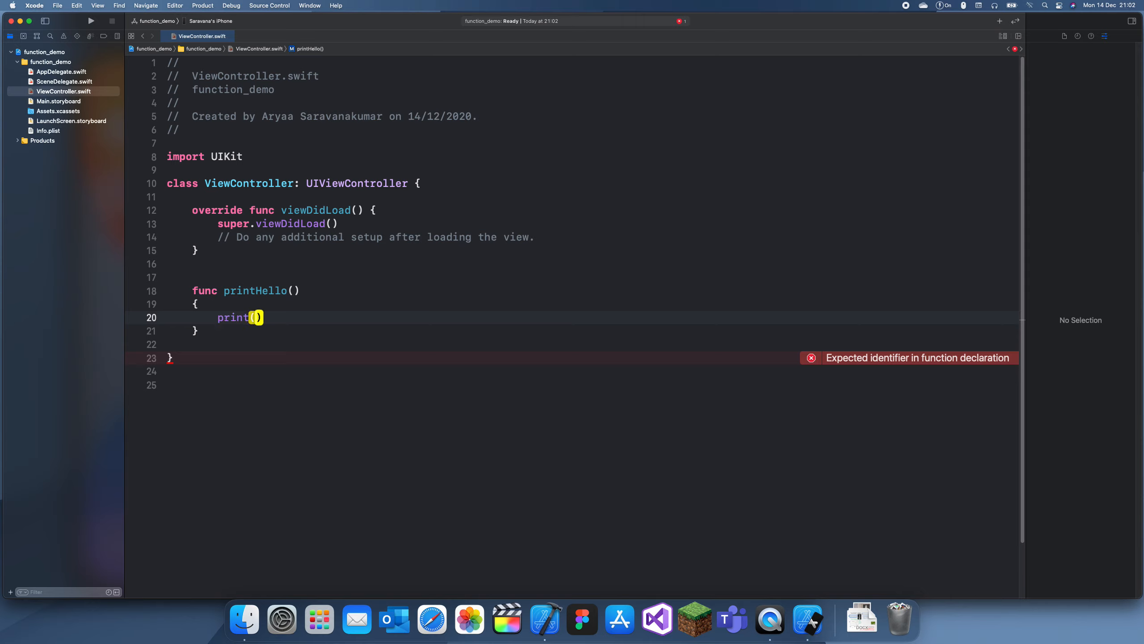
text("Hello")
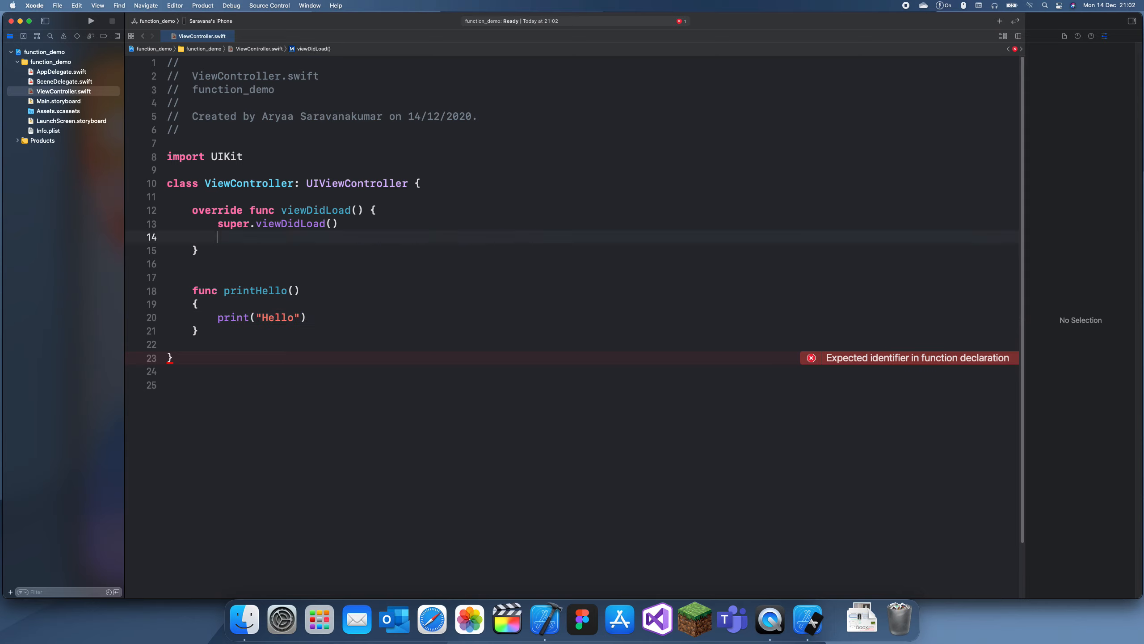
text(printHello()
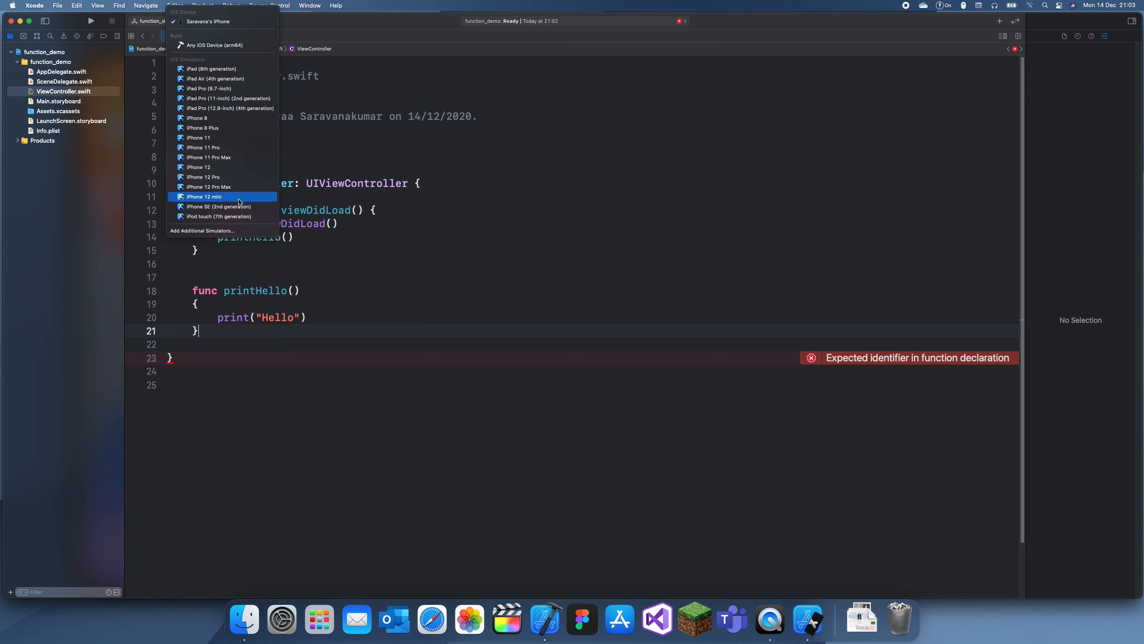
Choose the iPhone 12 mini simulator as destination and run function_demo
click(205, 197)
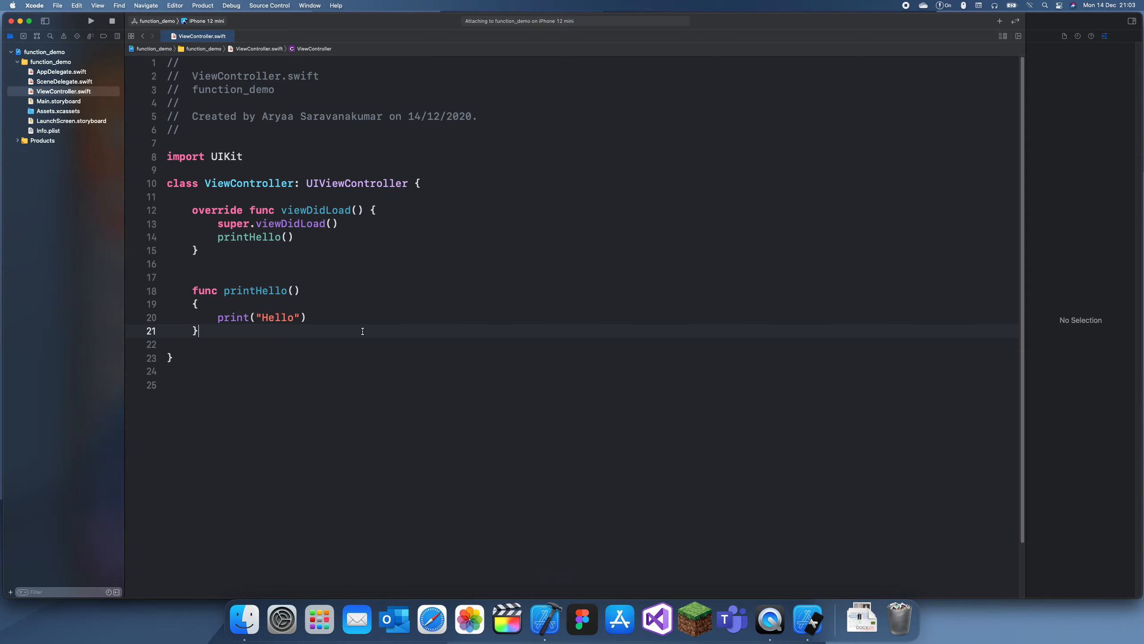
click(90, 20)
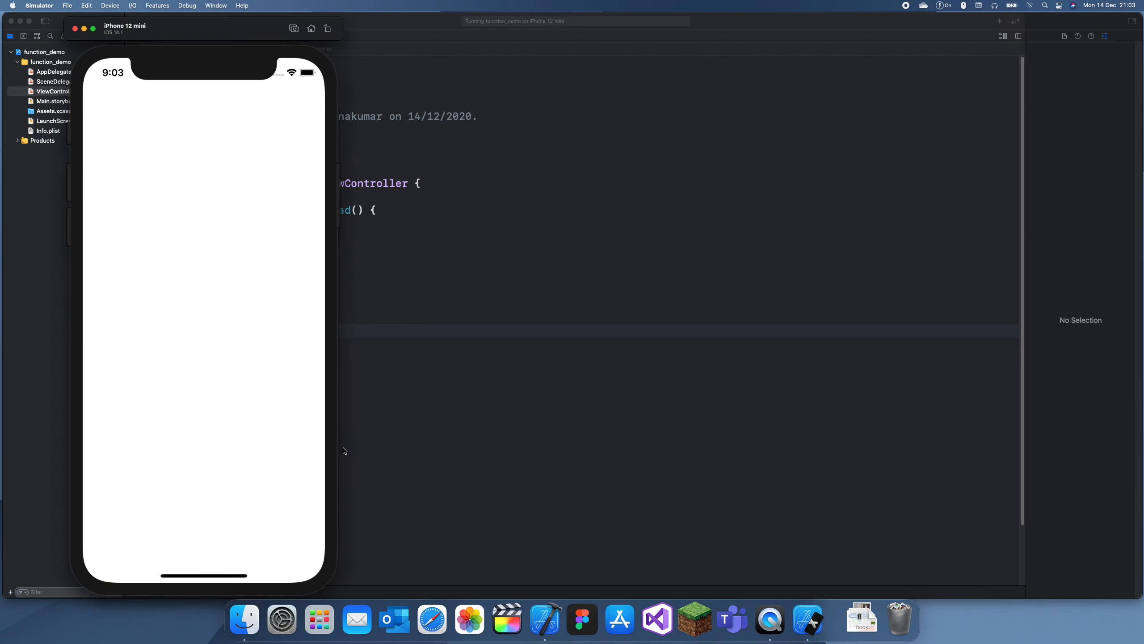
mouse_move(828, 576)
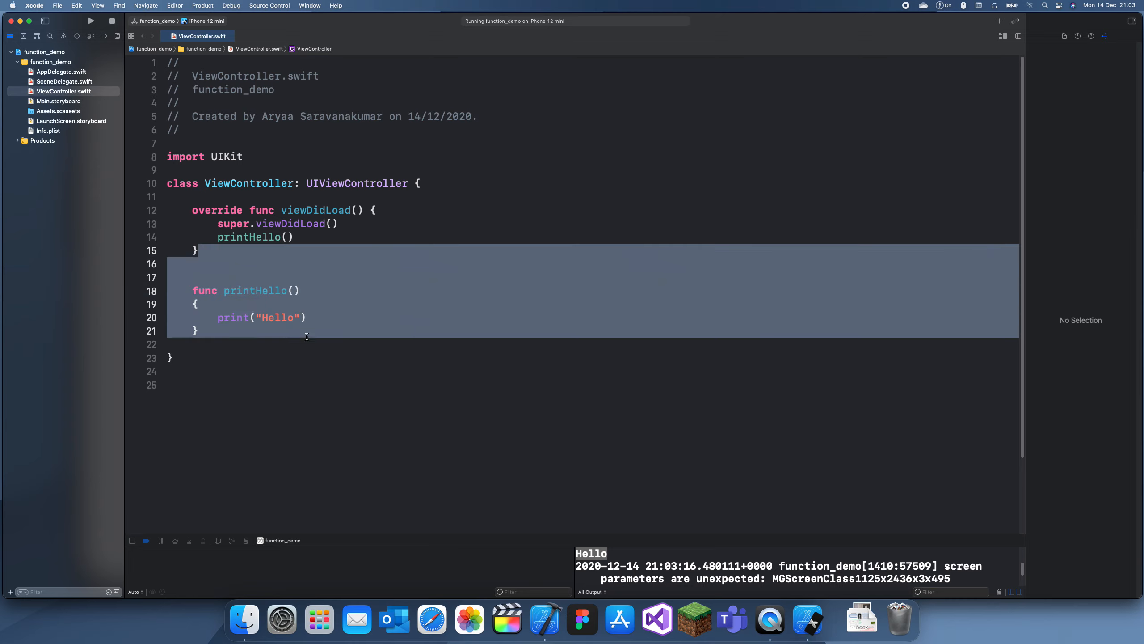
Declare a printword function with a word: String parameter
click(289, 331)
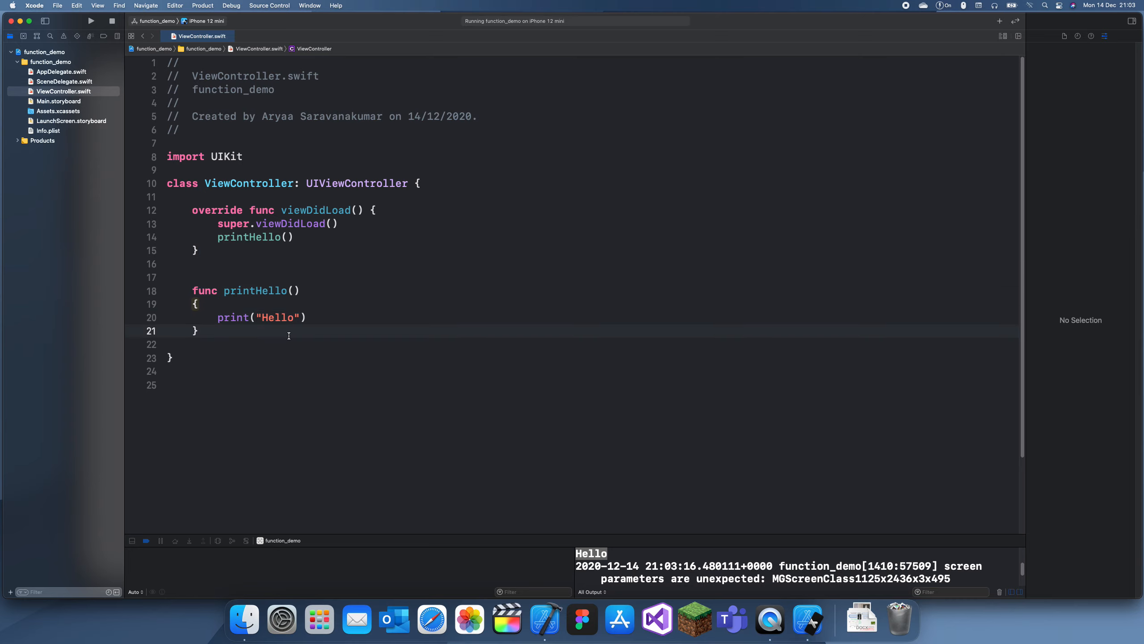
text(func print()
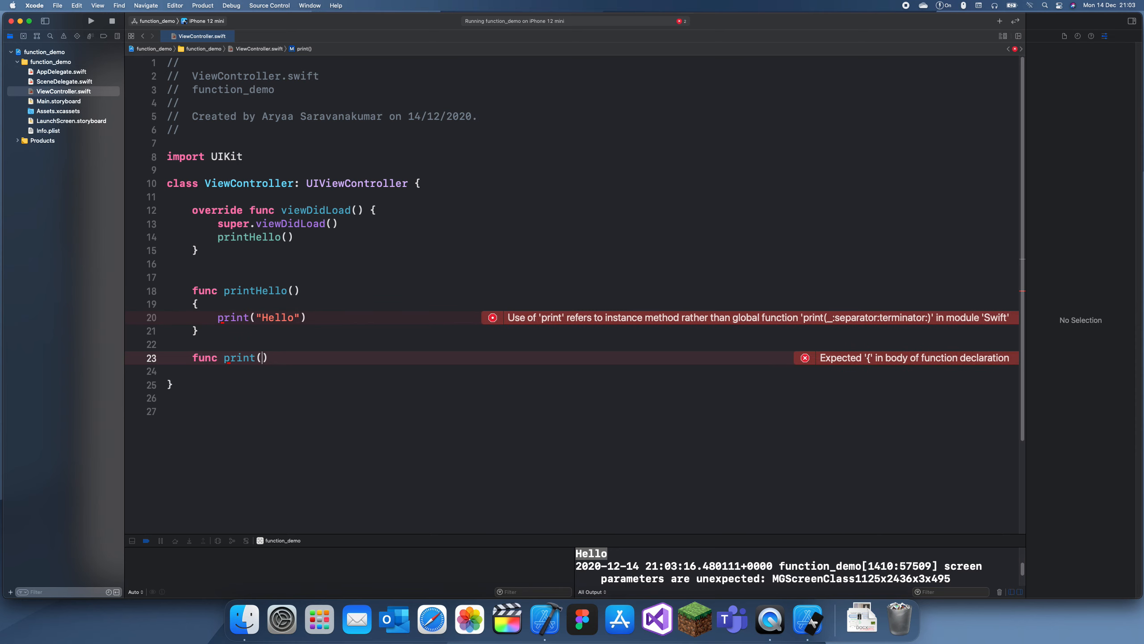
text(pri)
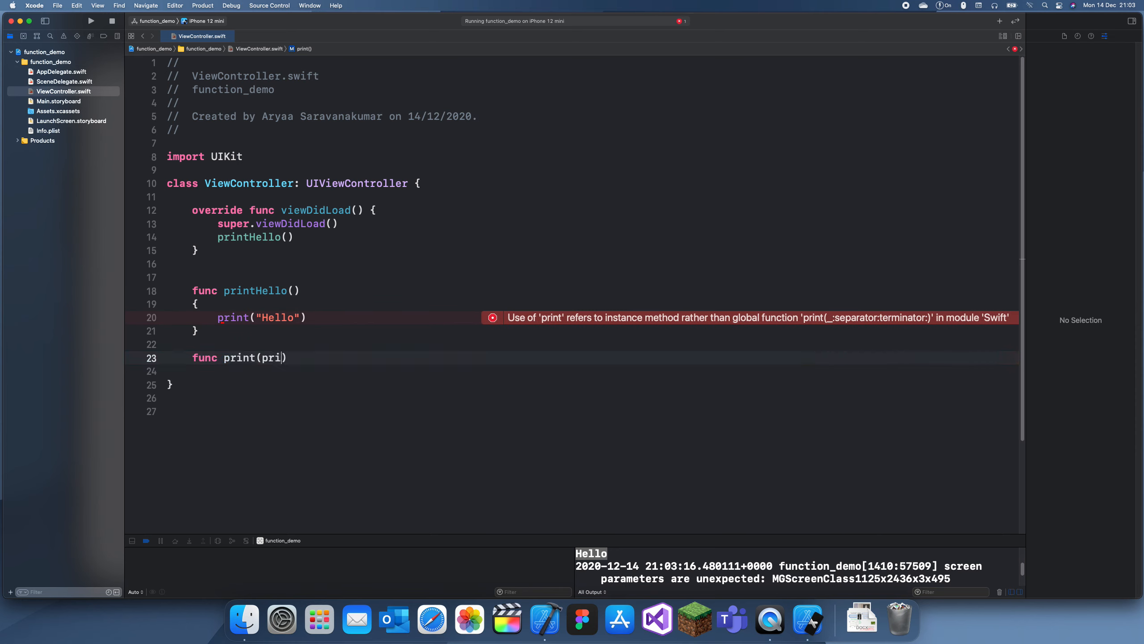
text(print:)
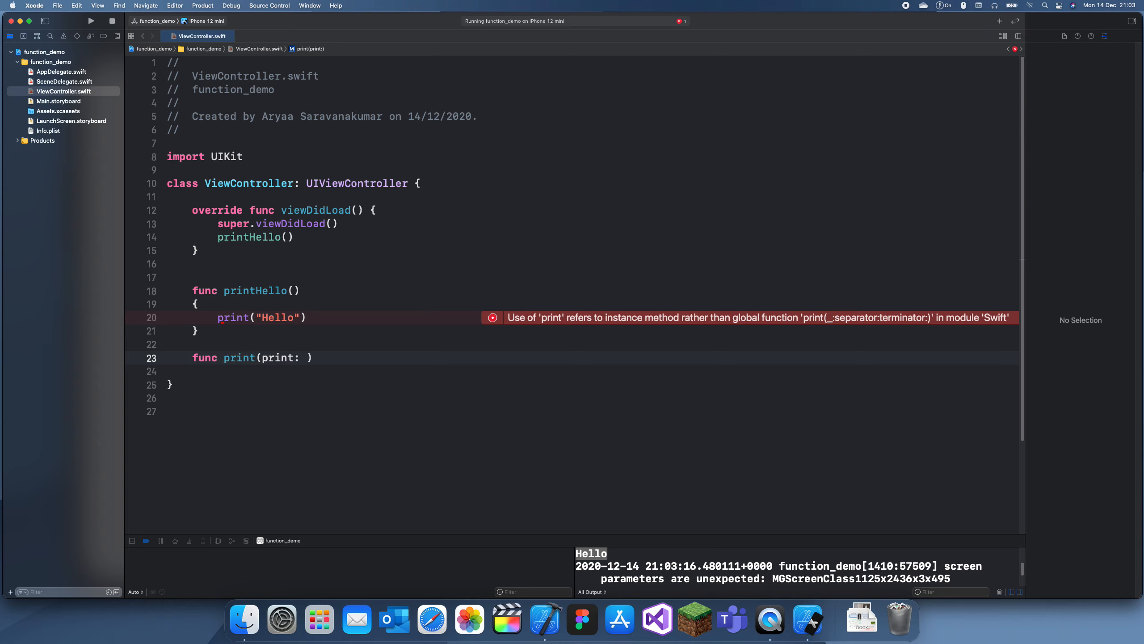
text(Str)
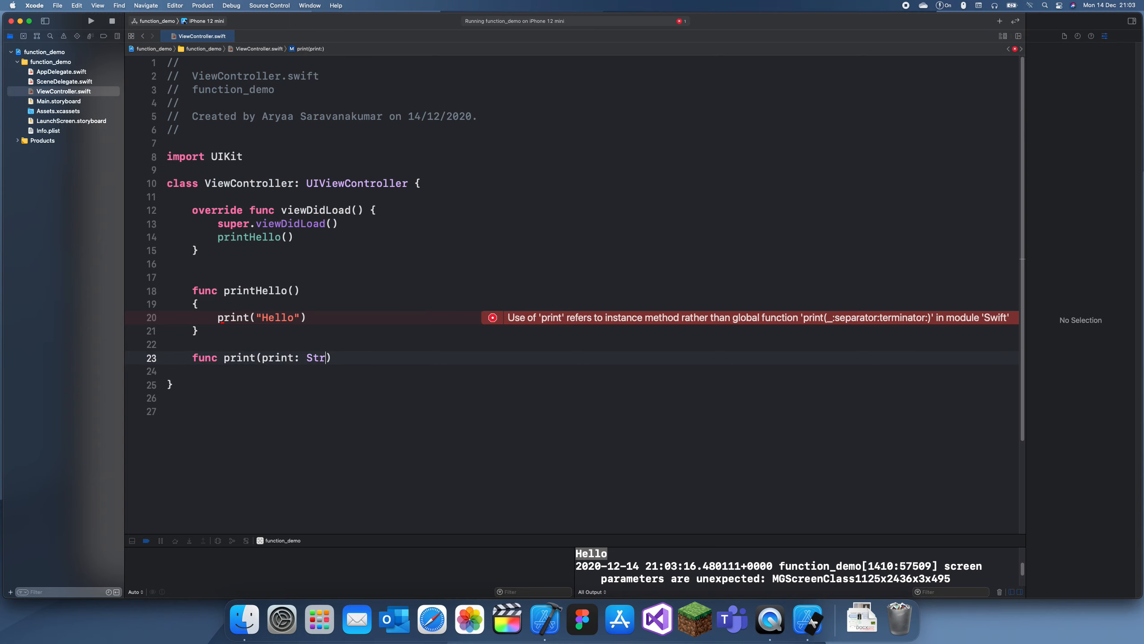
text(ing))
click(593, 371)
text({)
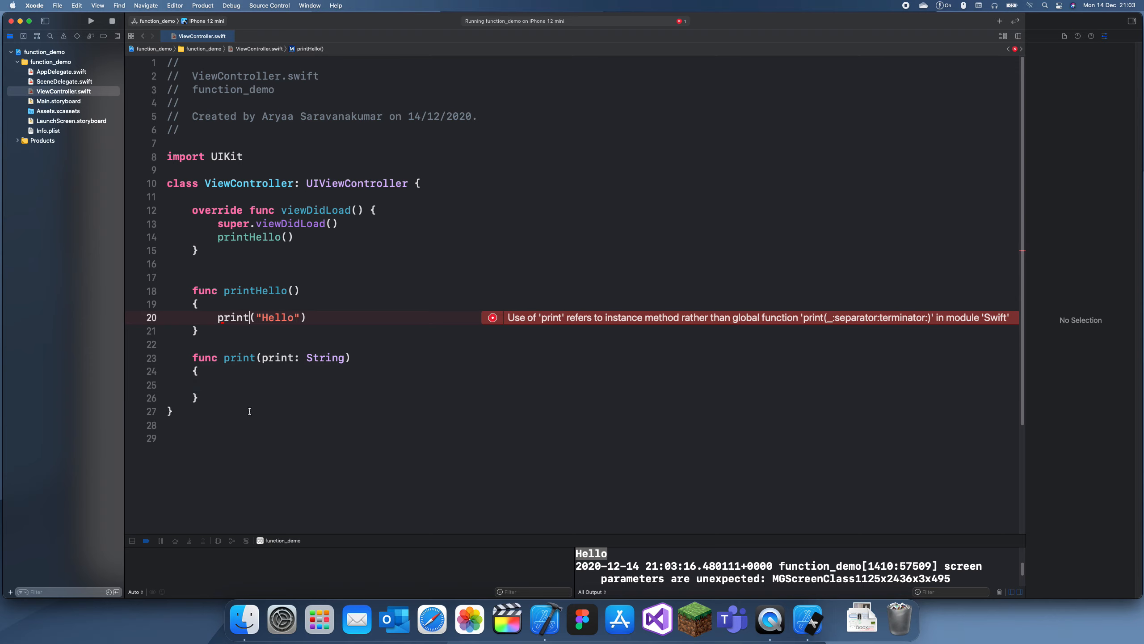
double_click(325, 356)
text(word)
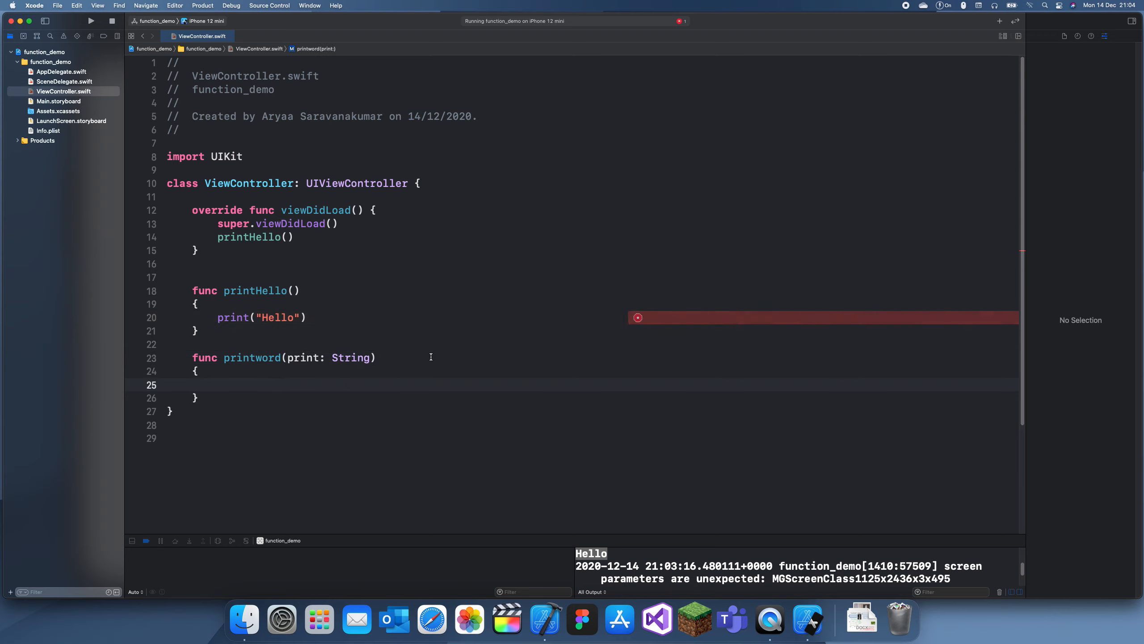
Print word in its body and call printword(word: "Hello World") in viewDidLoad
text(print)
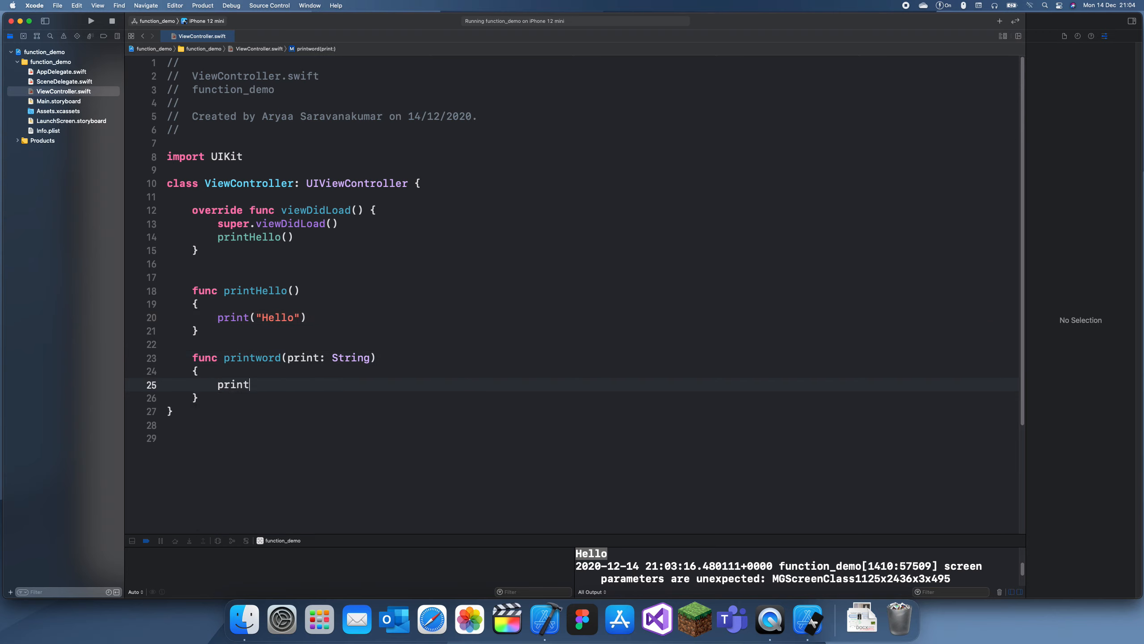
text(()
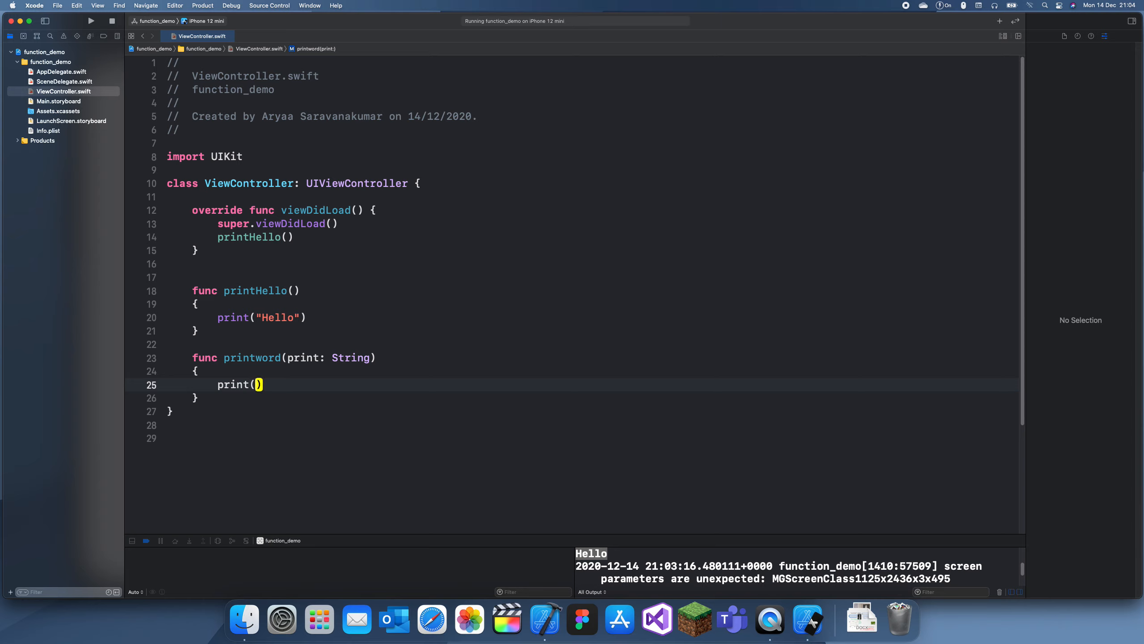
text(print)
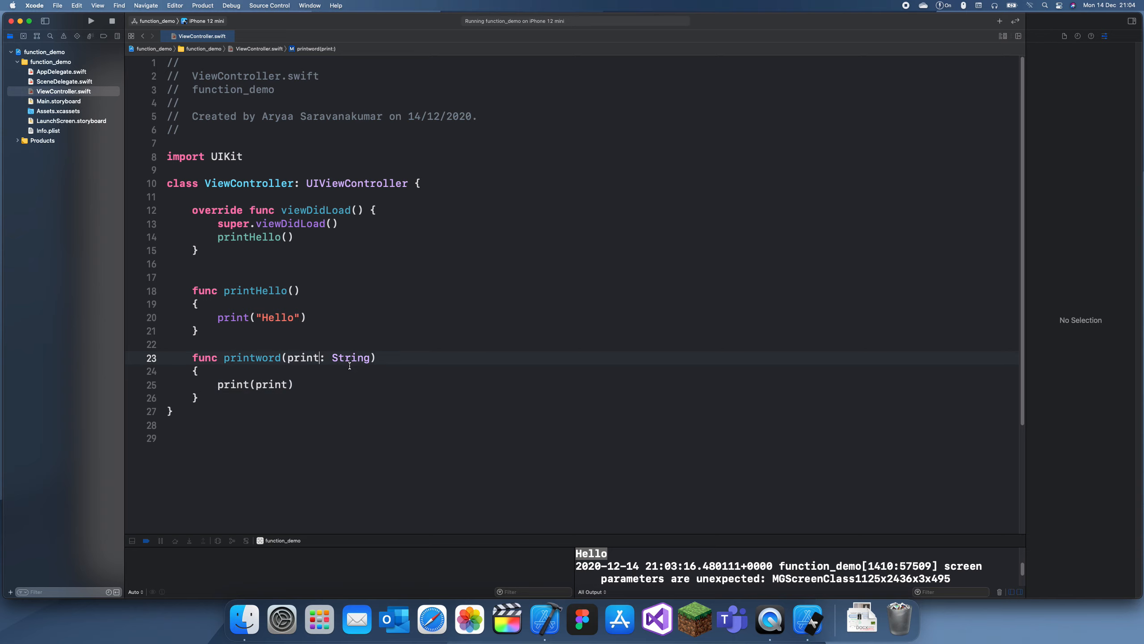
text(word)
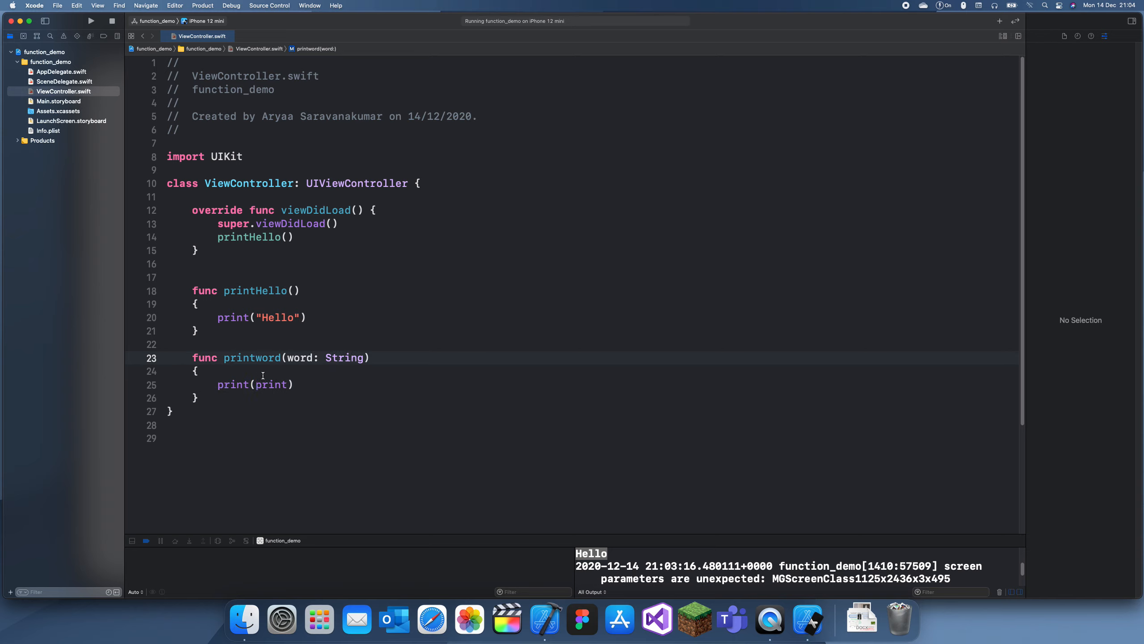
text(word)
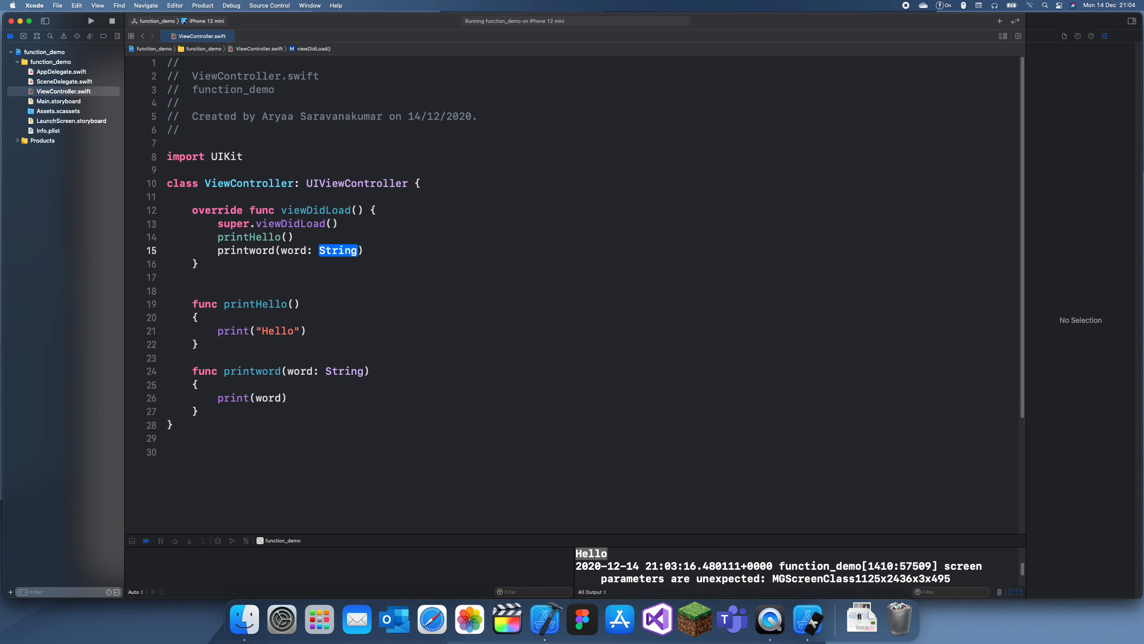
text("")
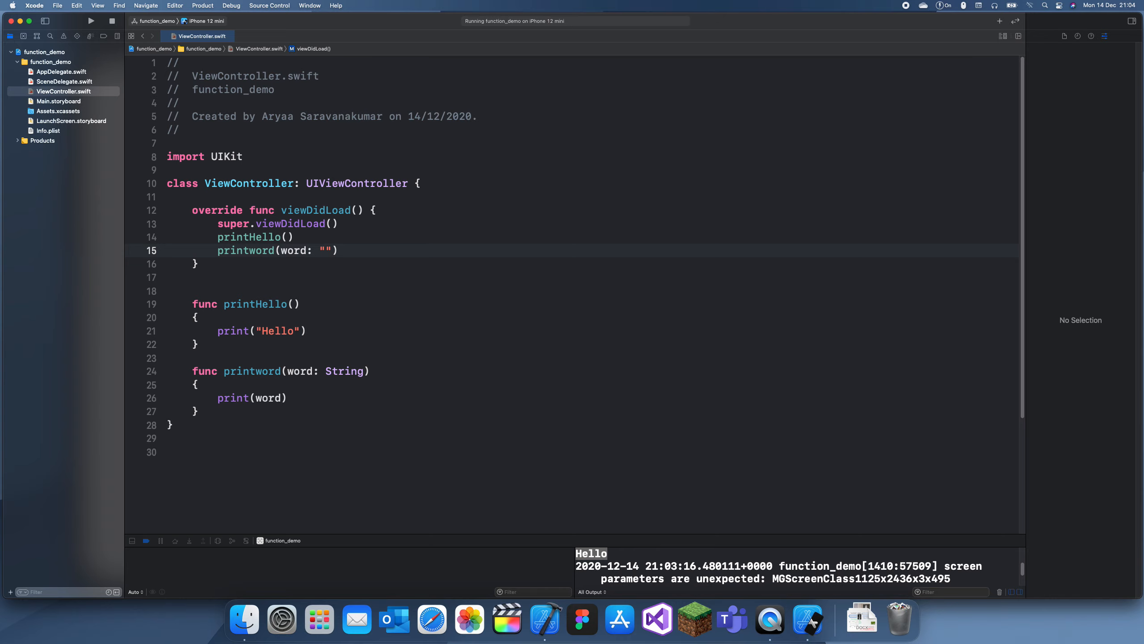
text(Hello World)
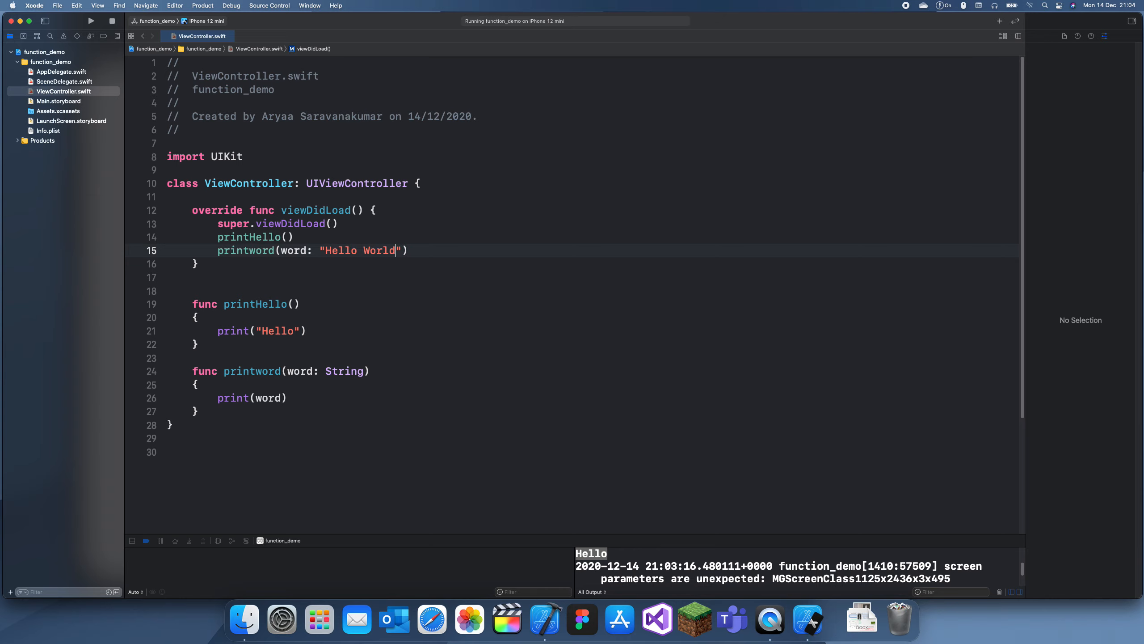
Rerun the app to print Hello and Hello World, then move below printword
click(90, 20)
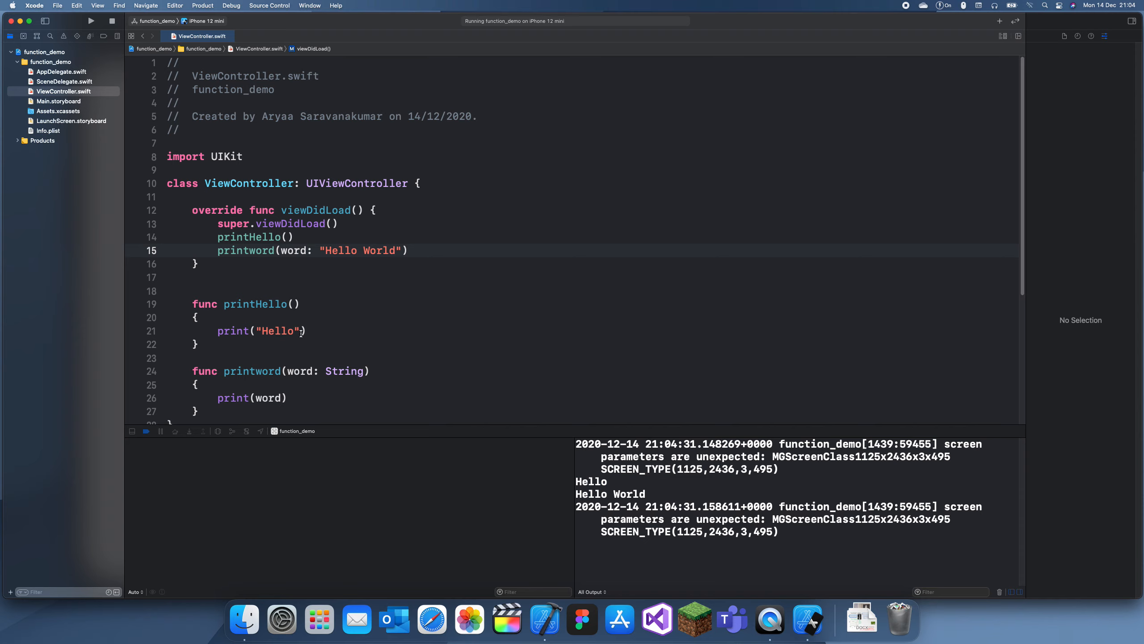
scroll(down, 3)
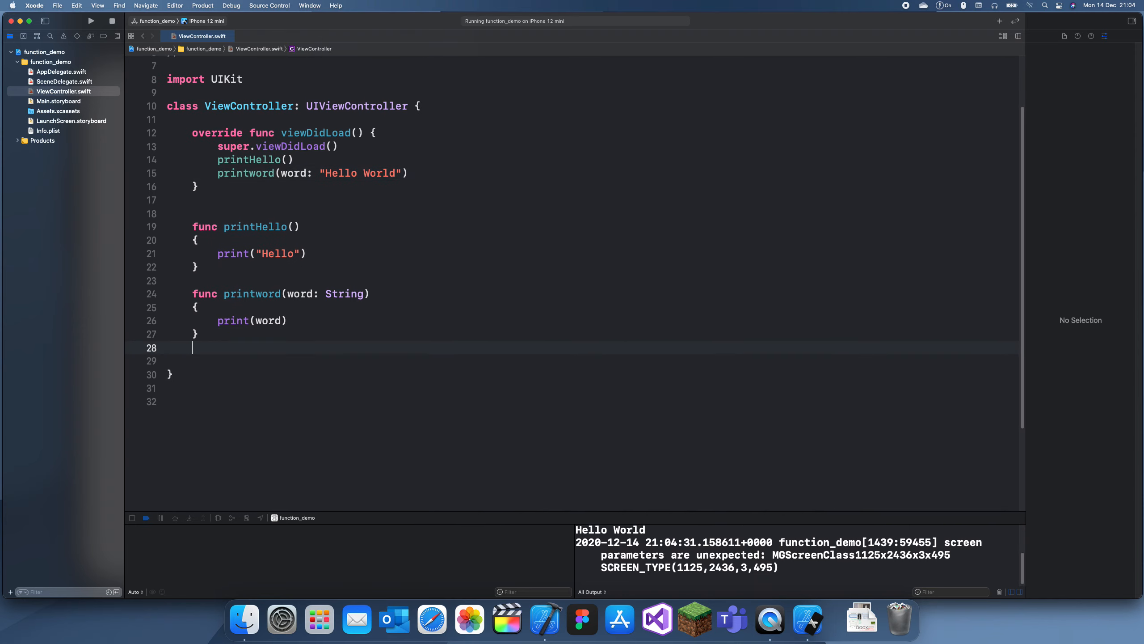
click(198, 335)
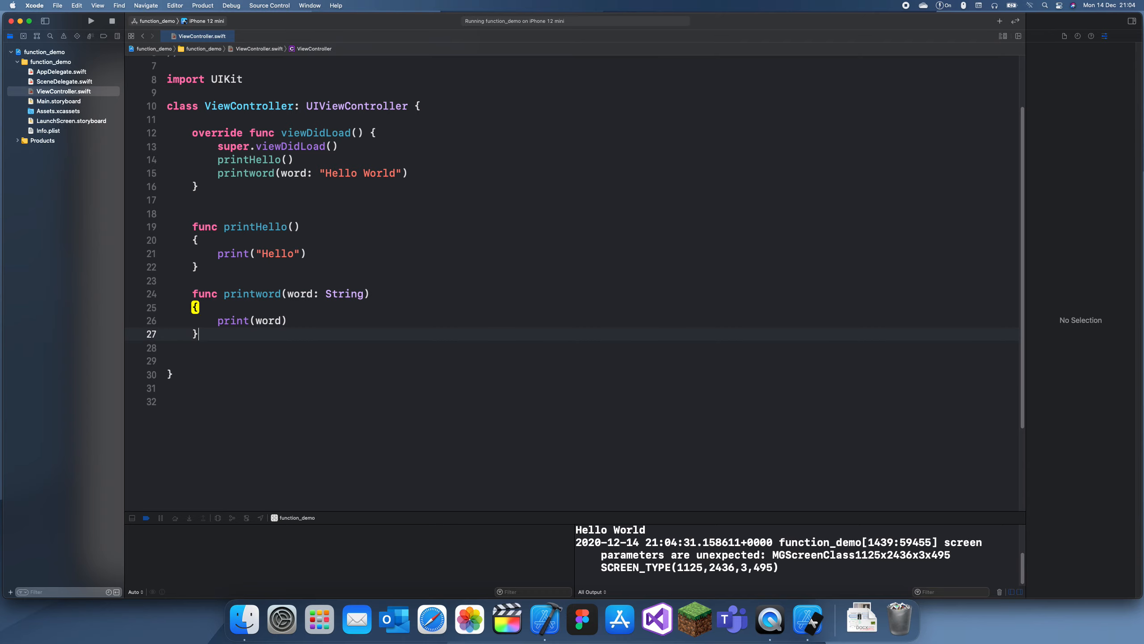
Write func add10ToNumber(number: Int) -> Int that returns number + 10
key(Return)
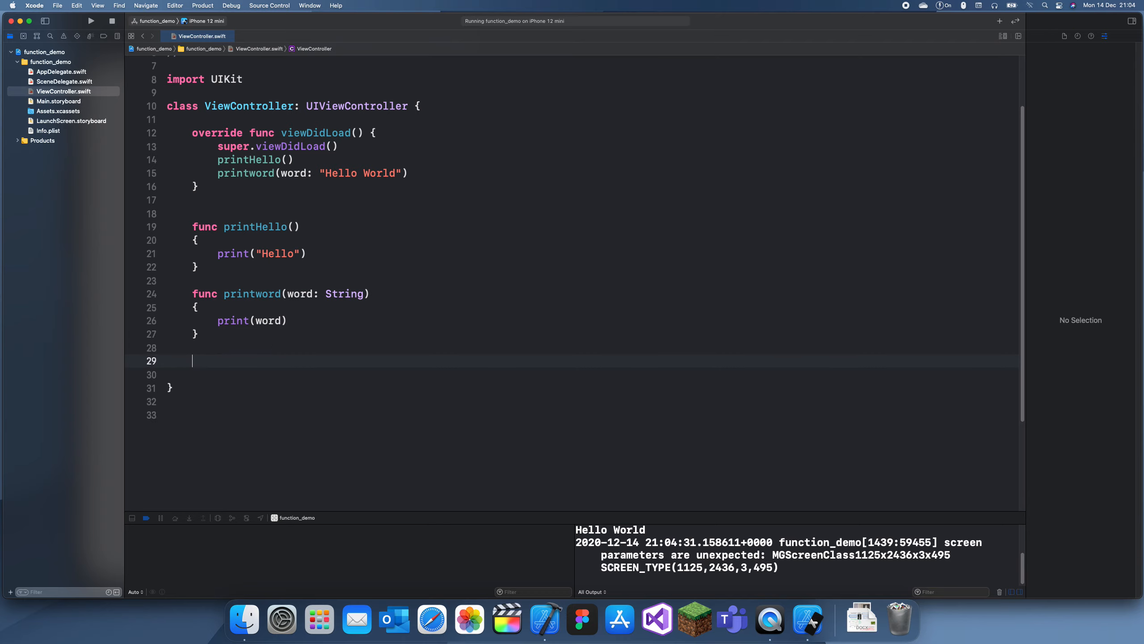
text(func a)
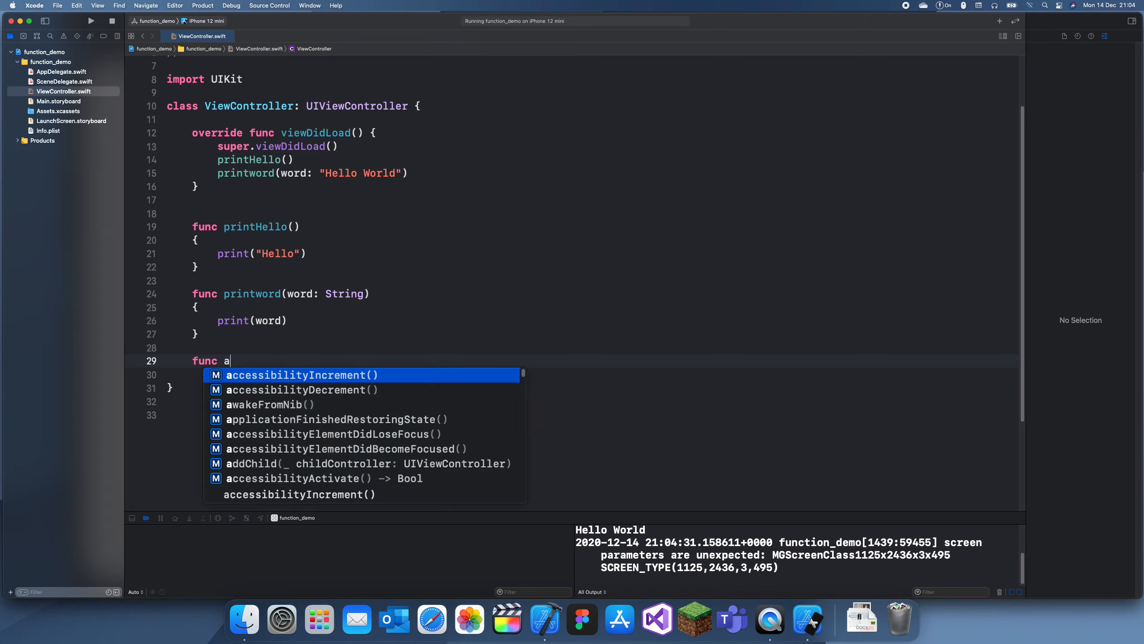
text(dd10To)
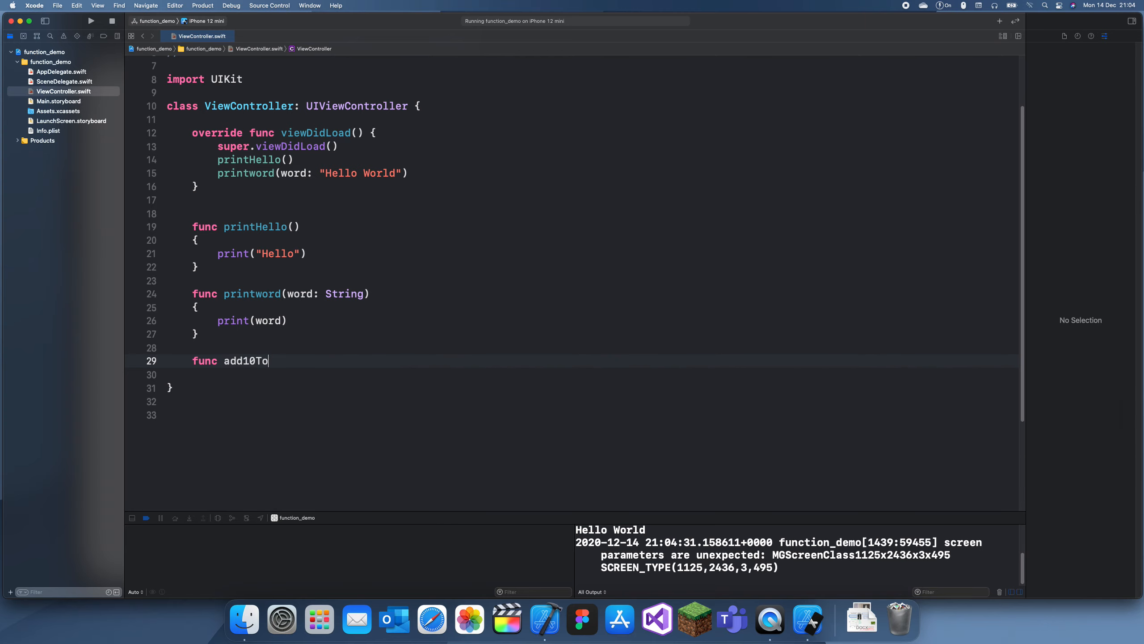
text(Number)
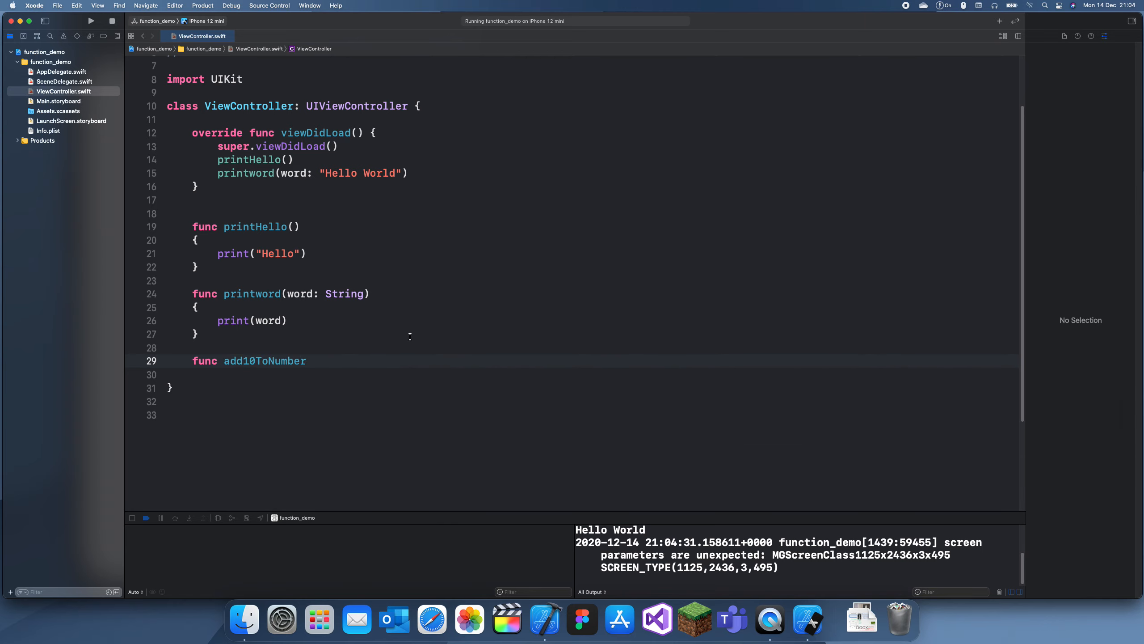
text((num))
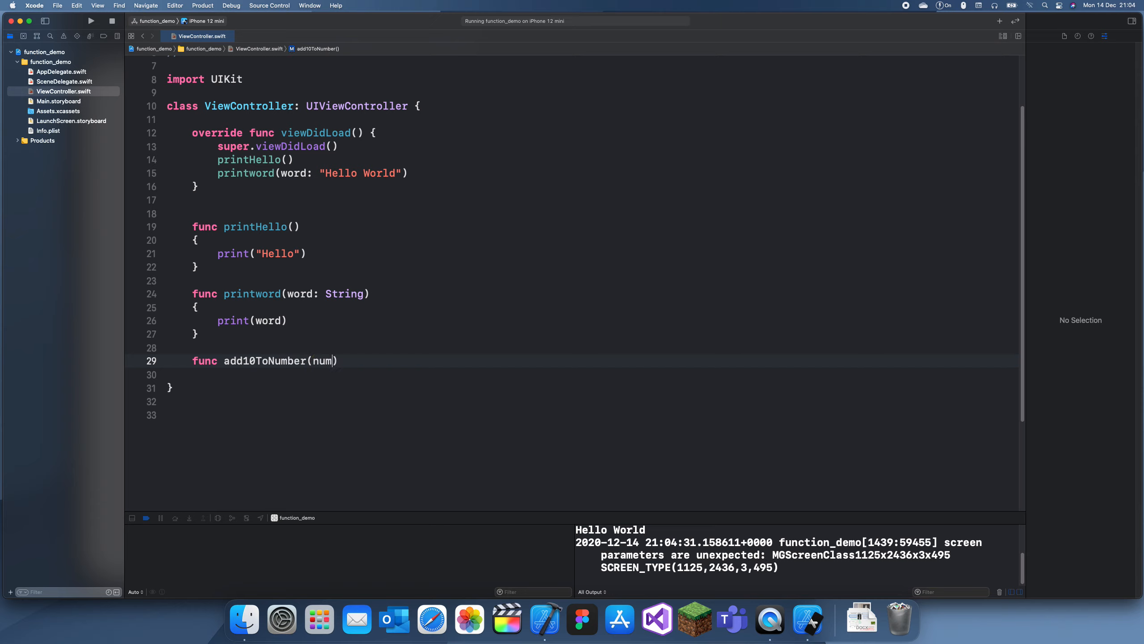
text(ber: Int)
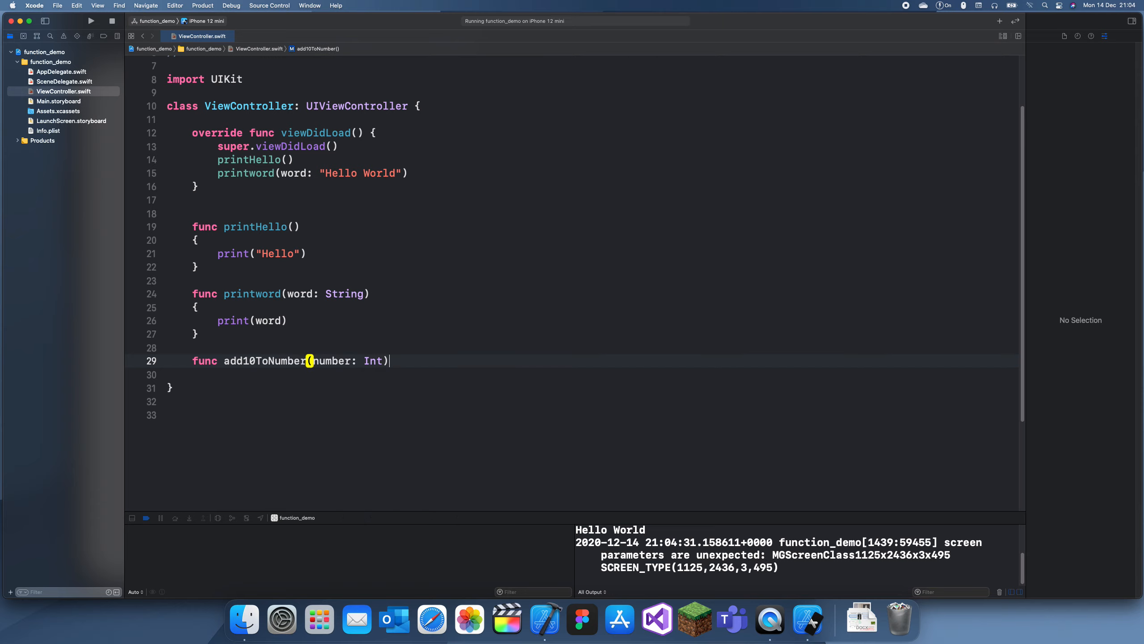
text(-> Int)
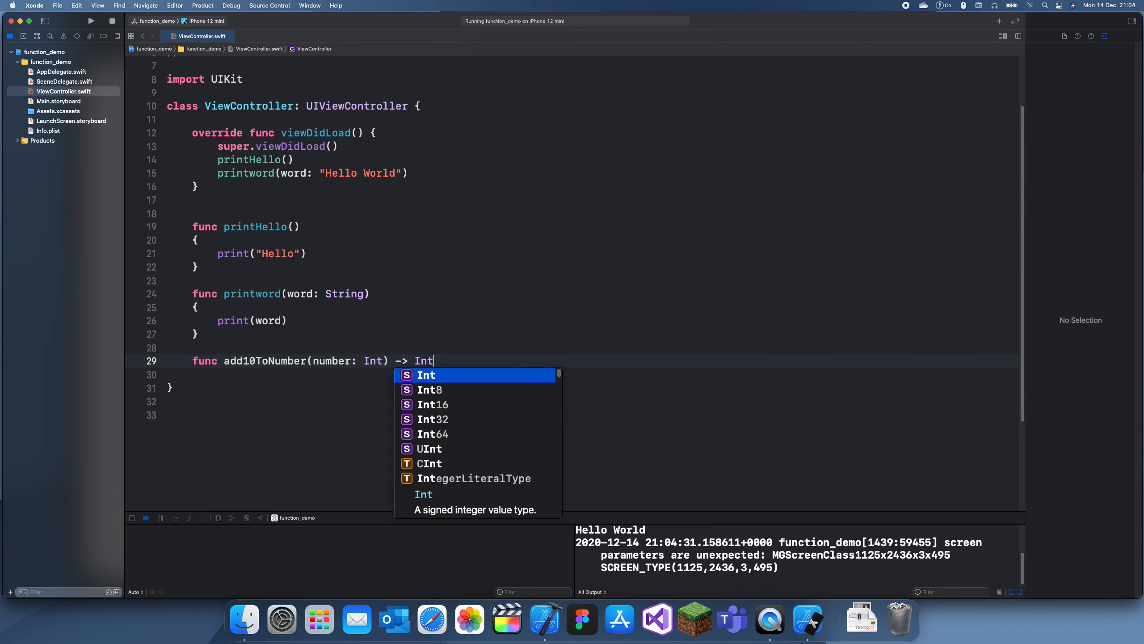
key(Return)
text({)
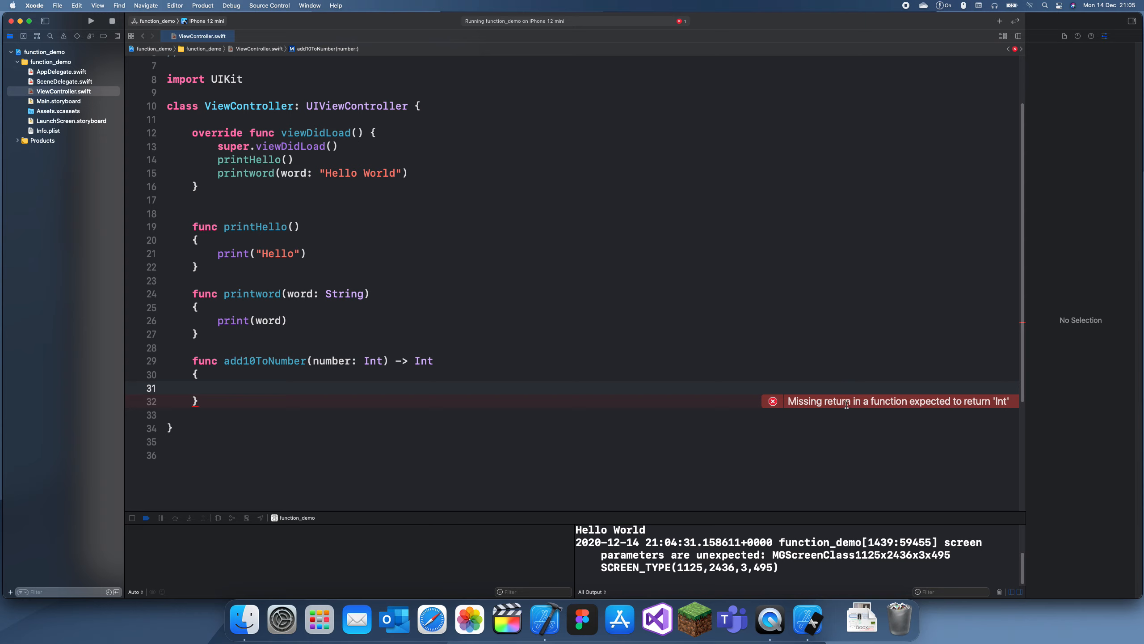
mouse_move(342, 379)
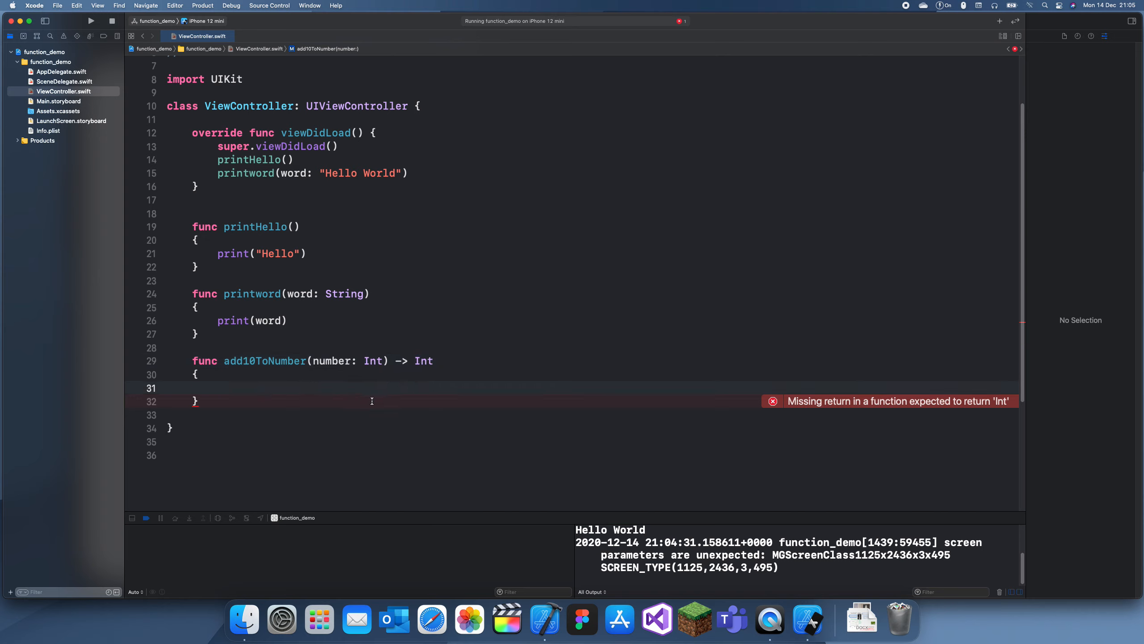
text(return number)
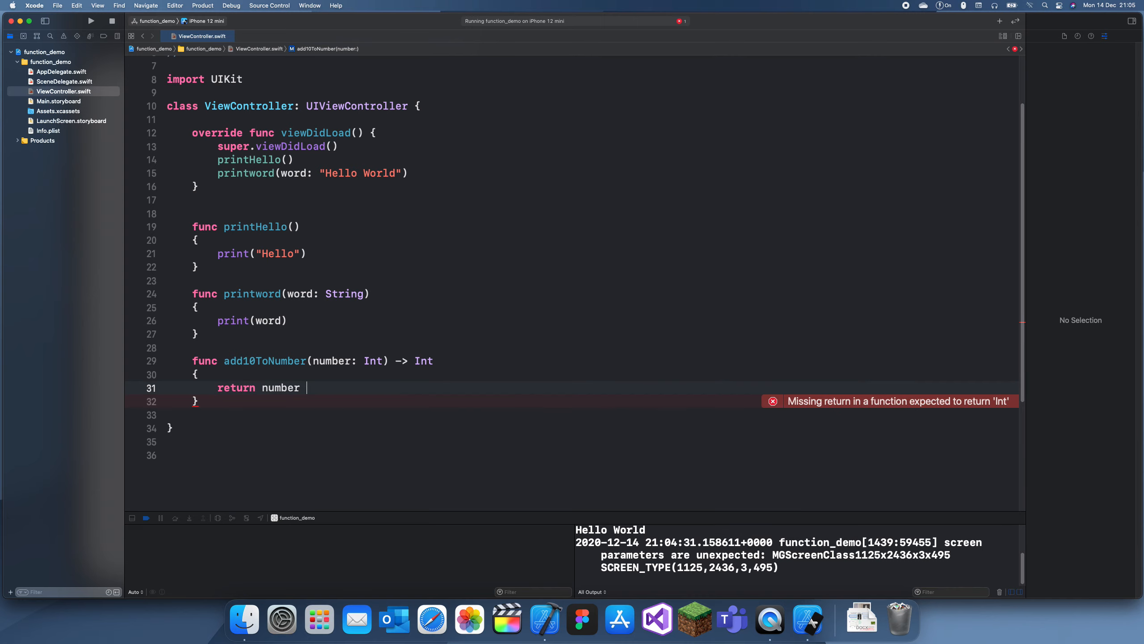
text(+ 10)
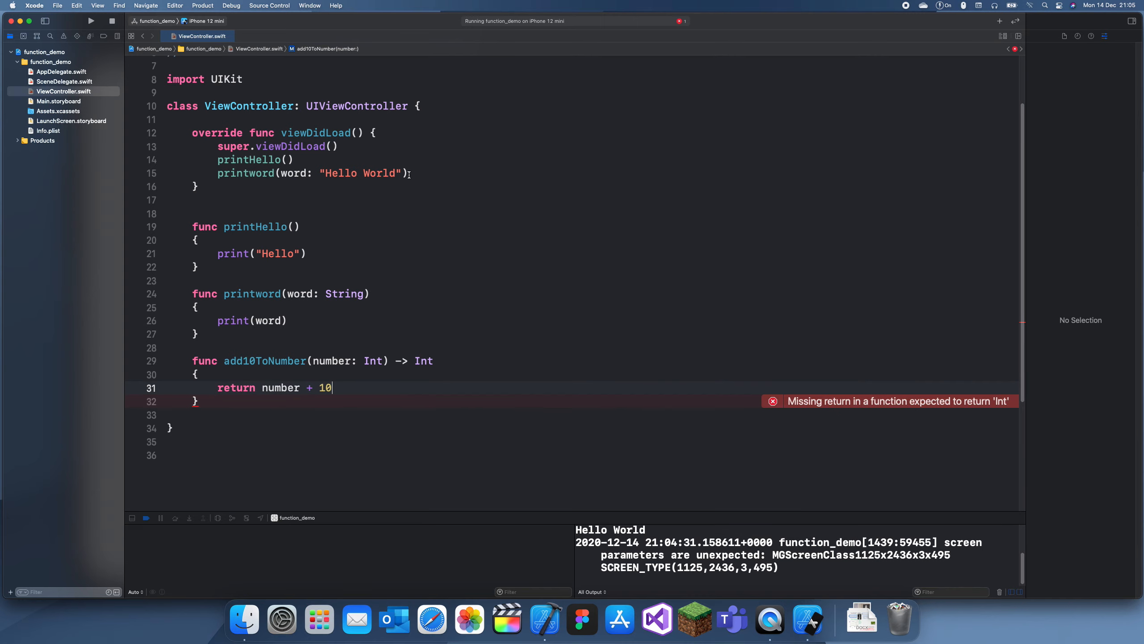
text(printword(word: String)
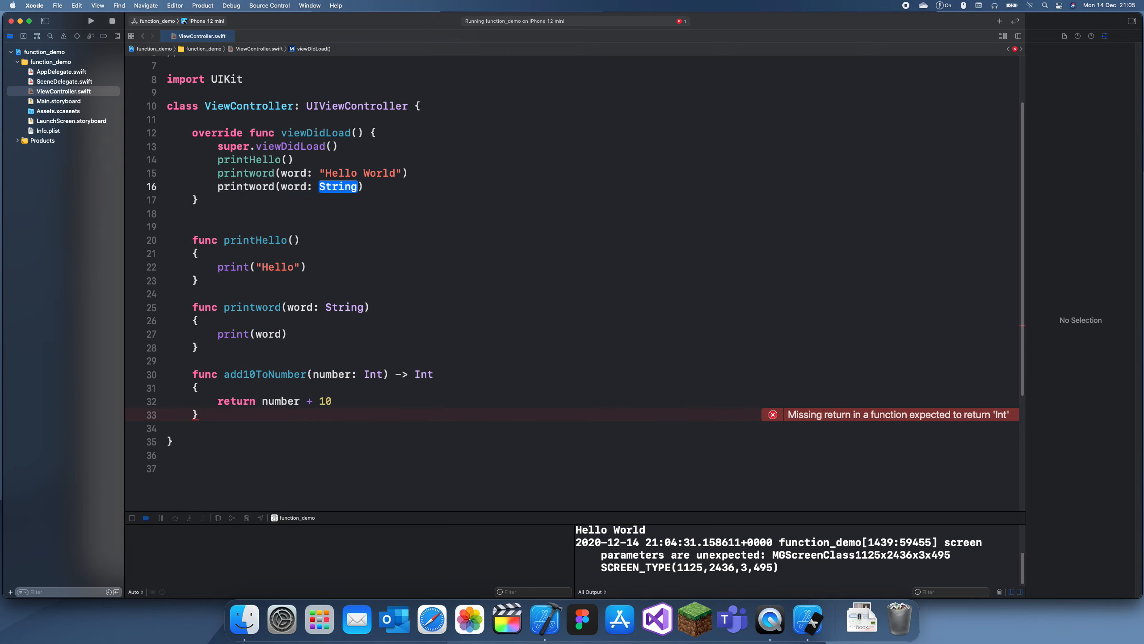
Print add10ToNumber(number: 5) in viewDidLoad, run, and select the 15 output
text(pr)
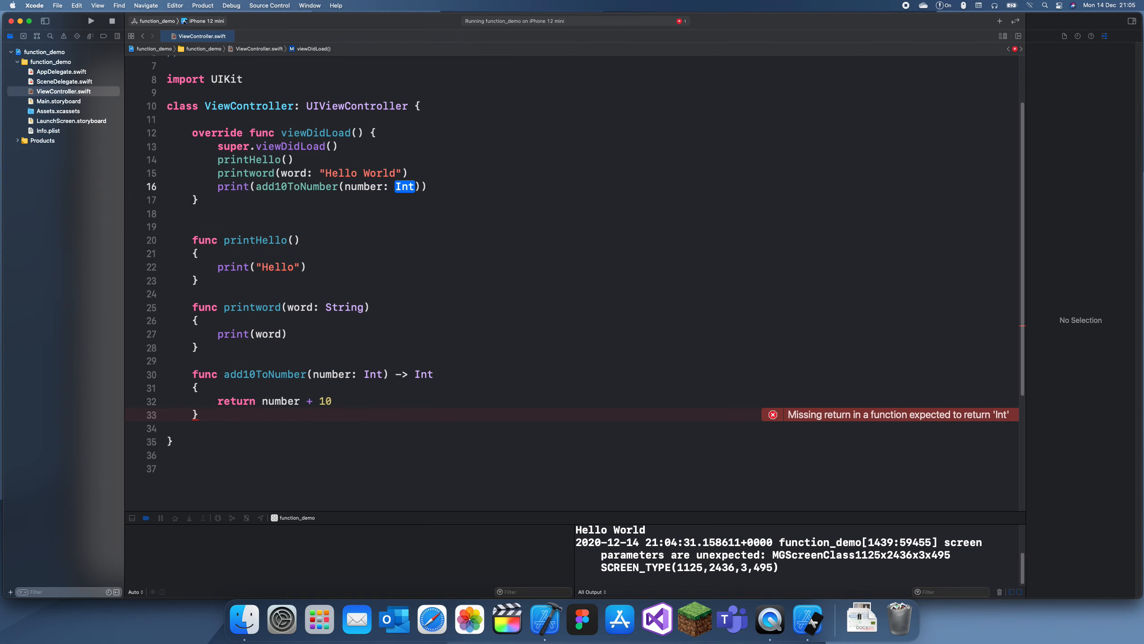
text(5)
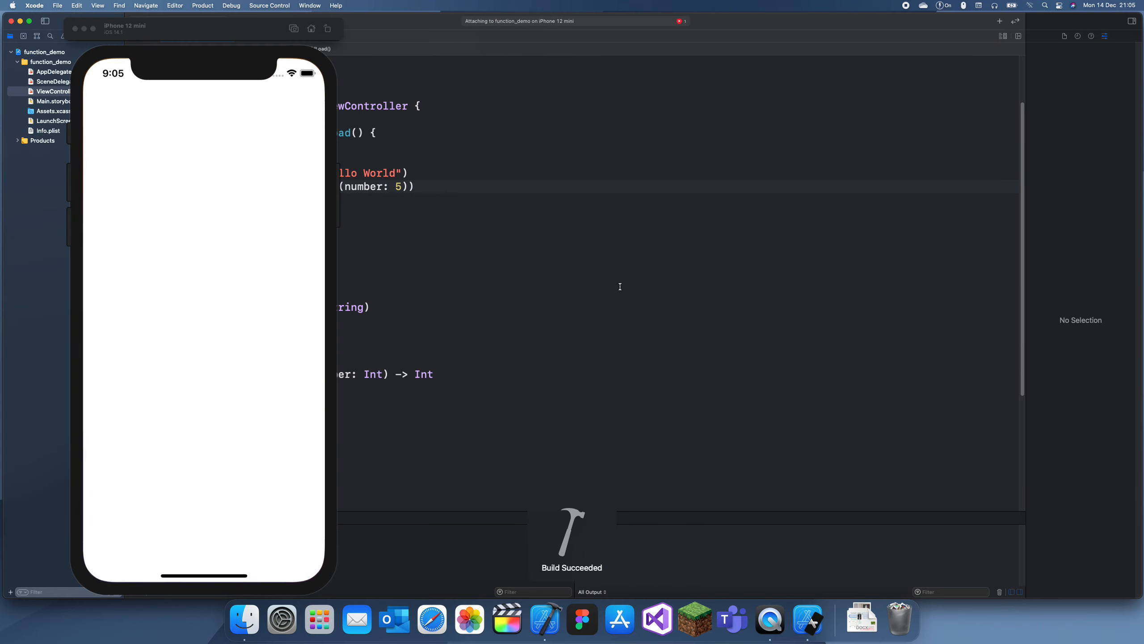
click(90, 20)
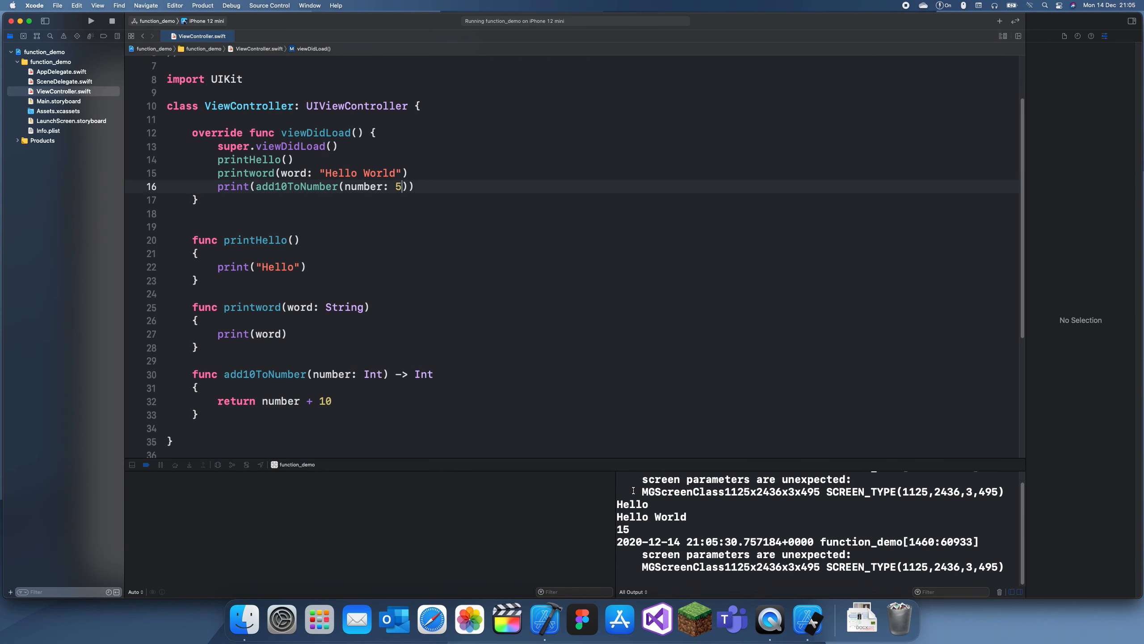
double_click(651, 516)
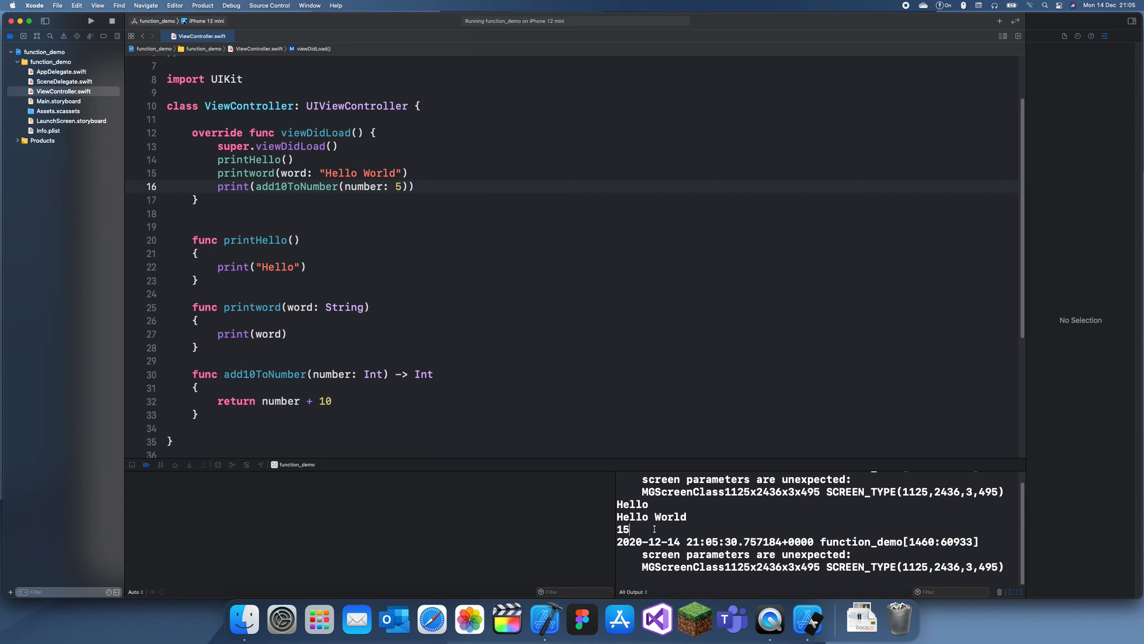
click(457, 335)
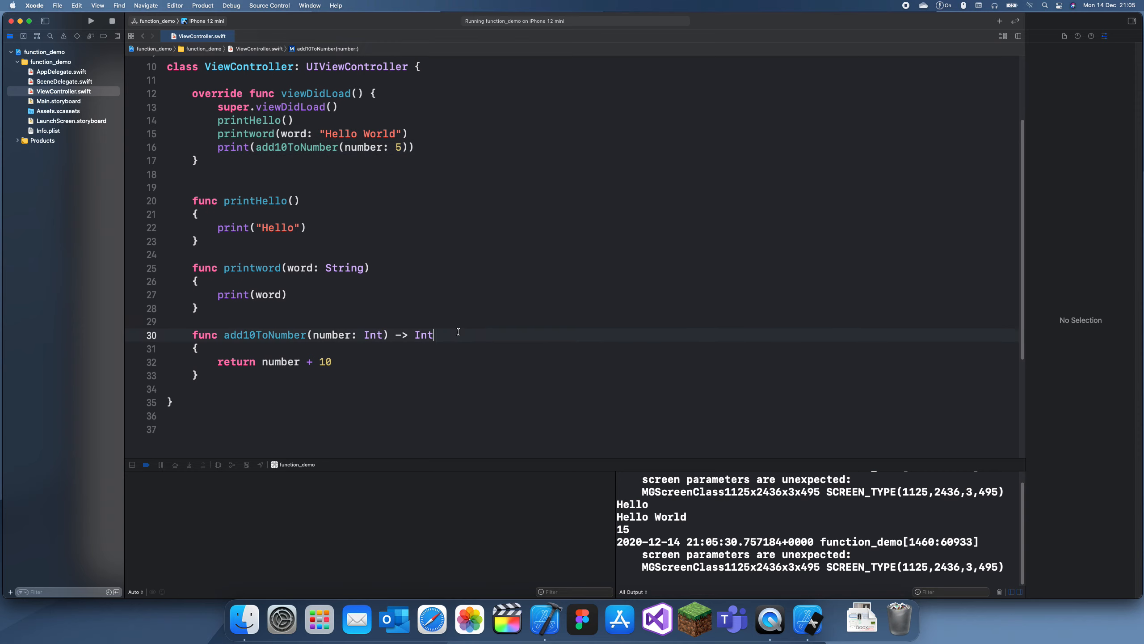
text(?)
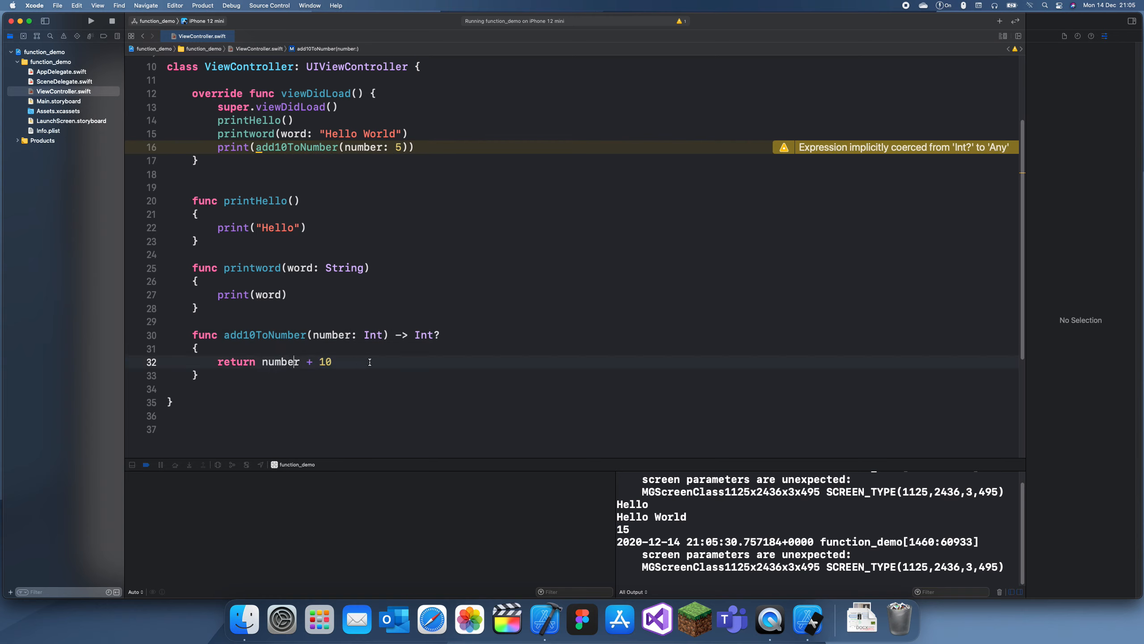
key(Backspace)
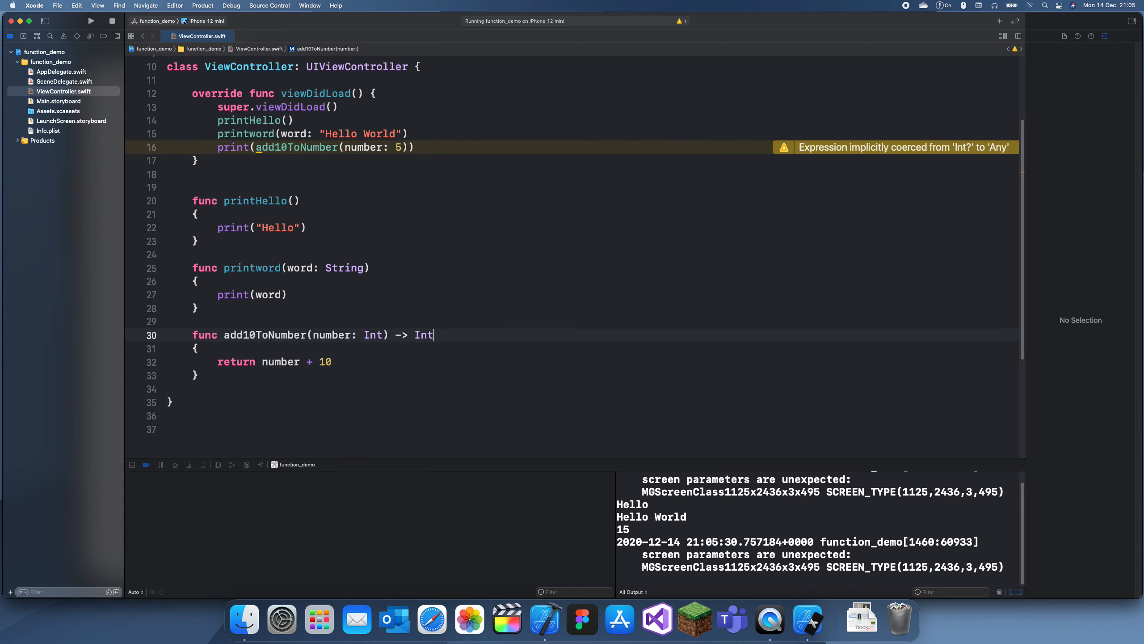